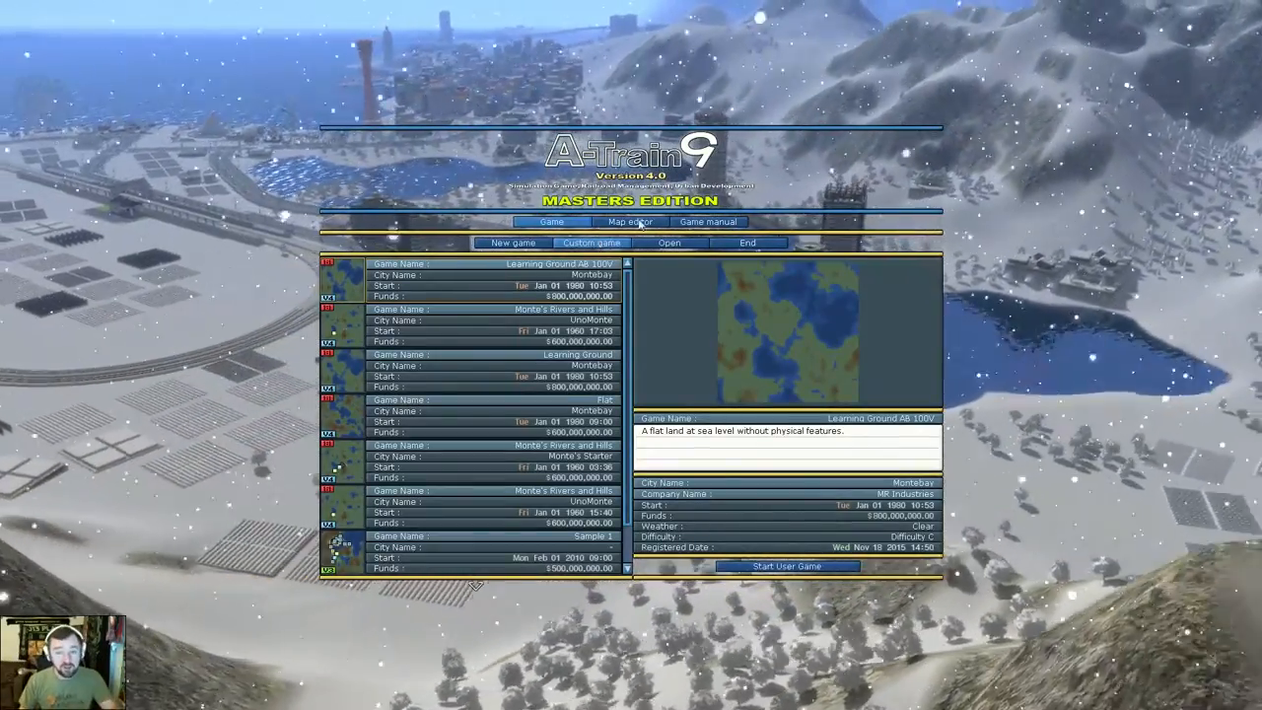
Browse the map editor's template, unfinished-map and imported-custom-game lists.
click(631, 221)
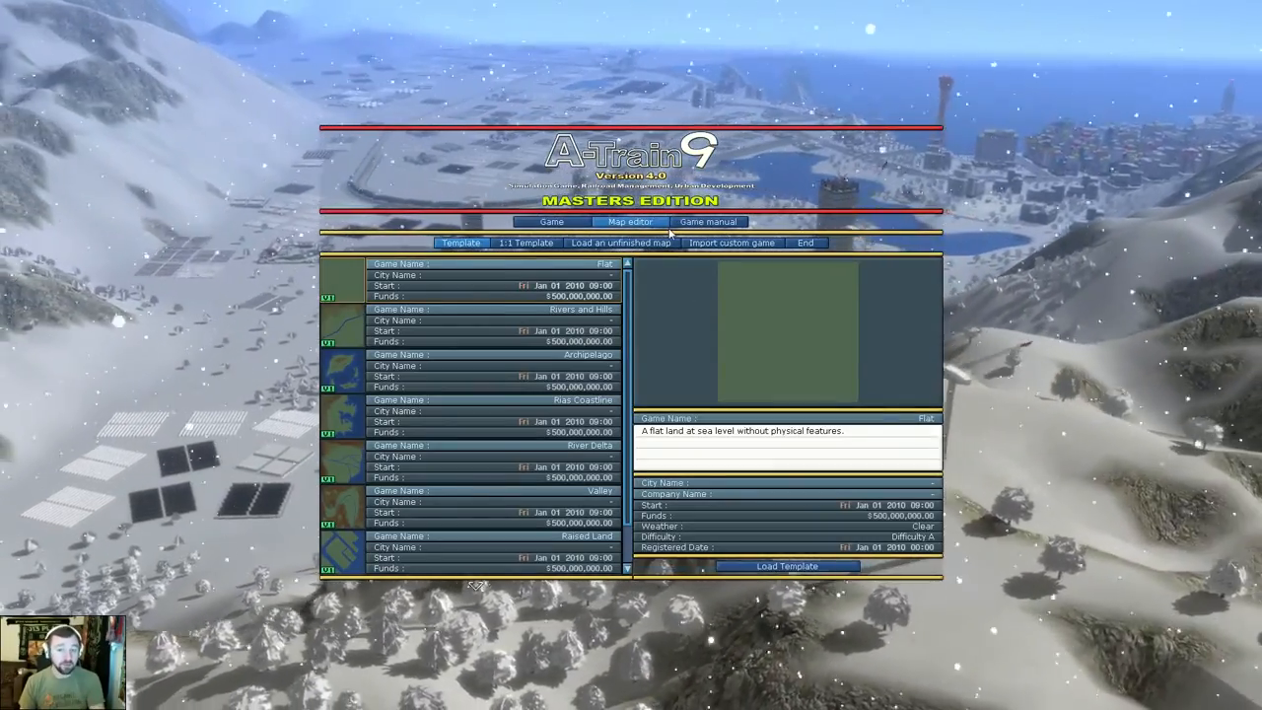
mouse_move(619, 242)
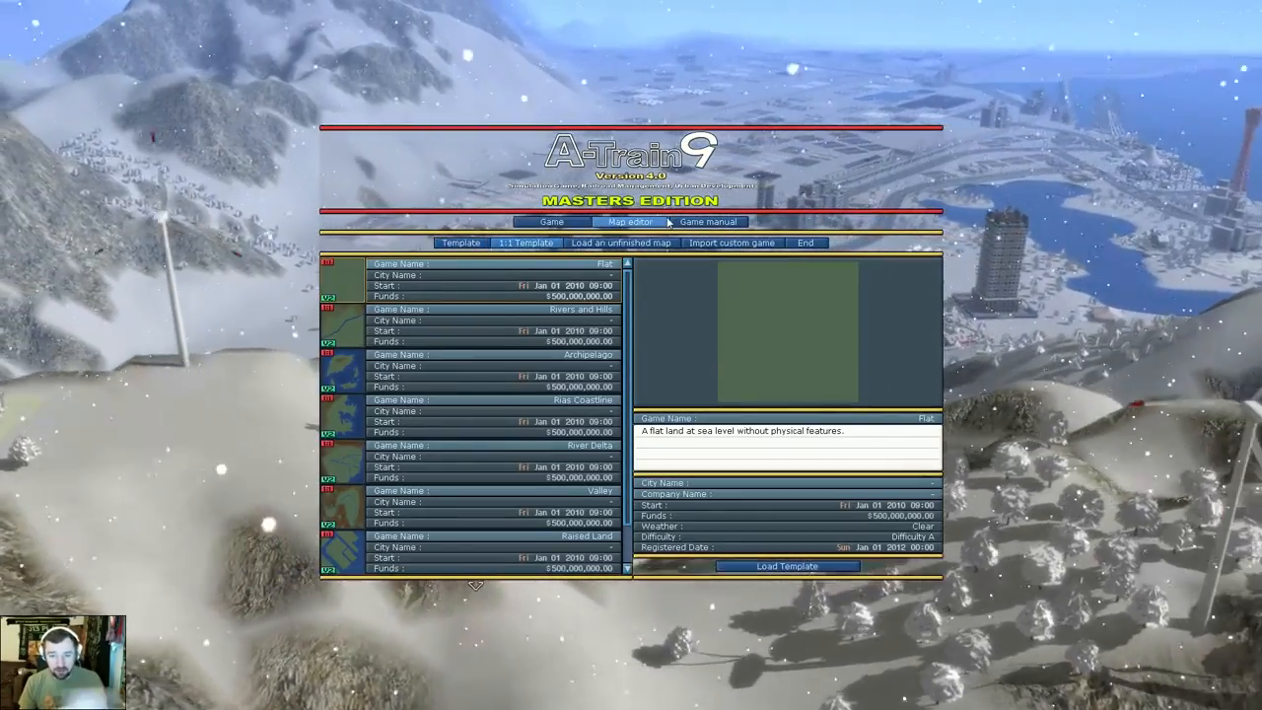
click(621, 243)
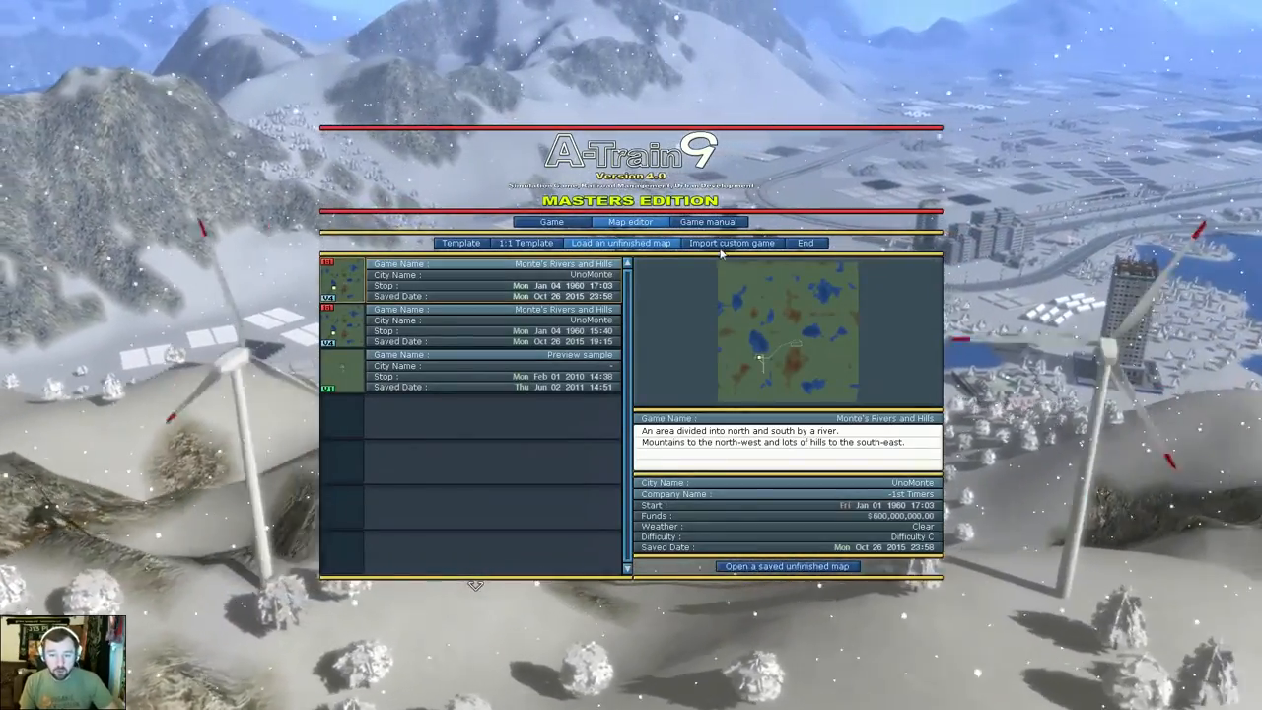
click(732, 243)
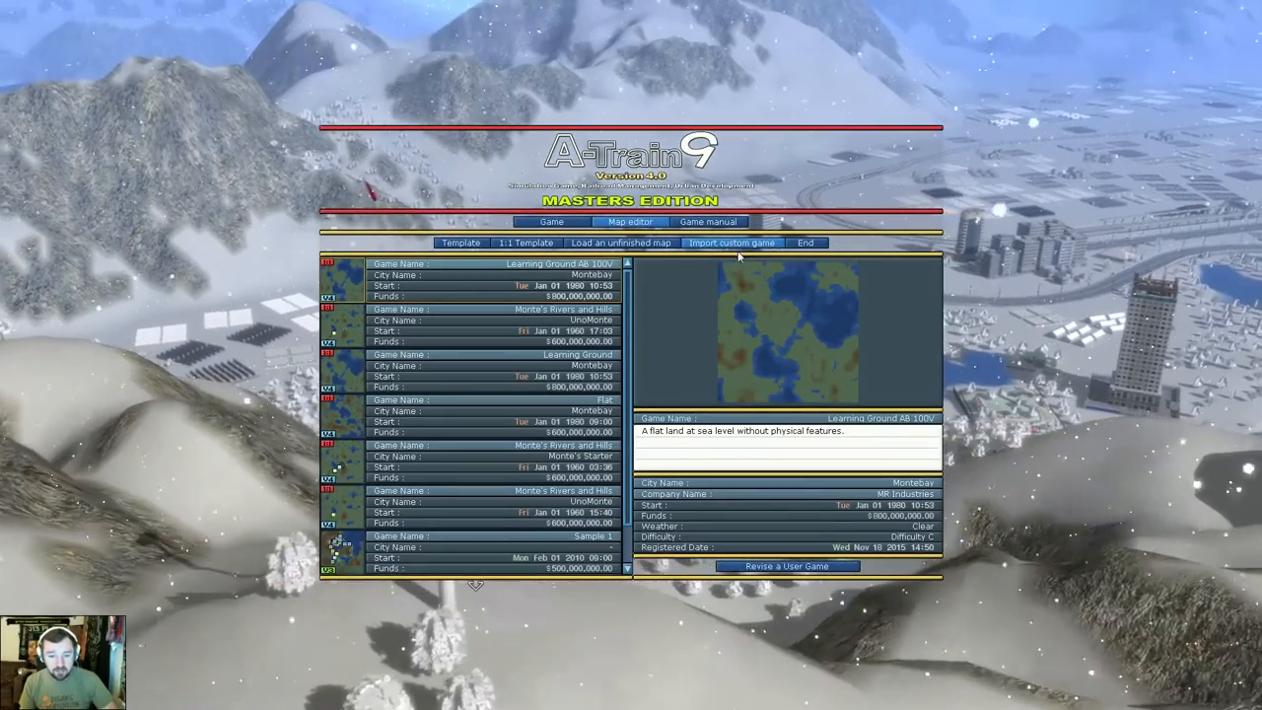
Load the Learning Ground game for revising, check the Create Map options, and reach the save list.
click(483, 365)
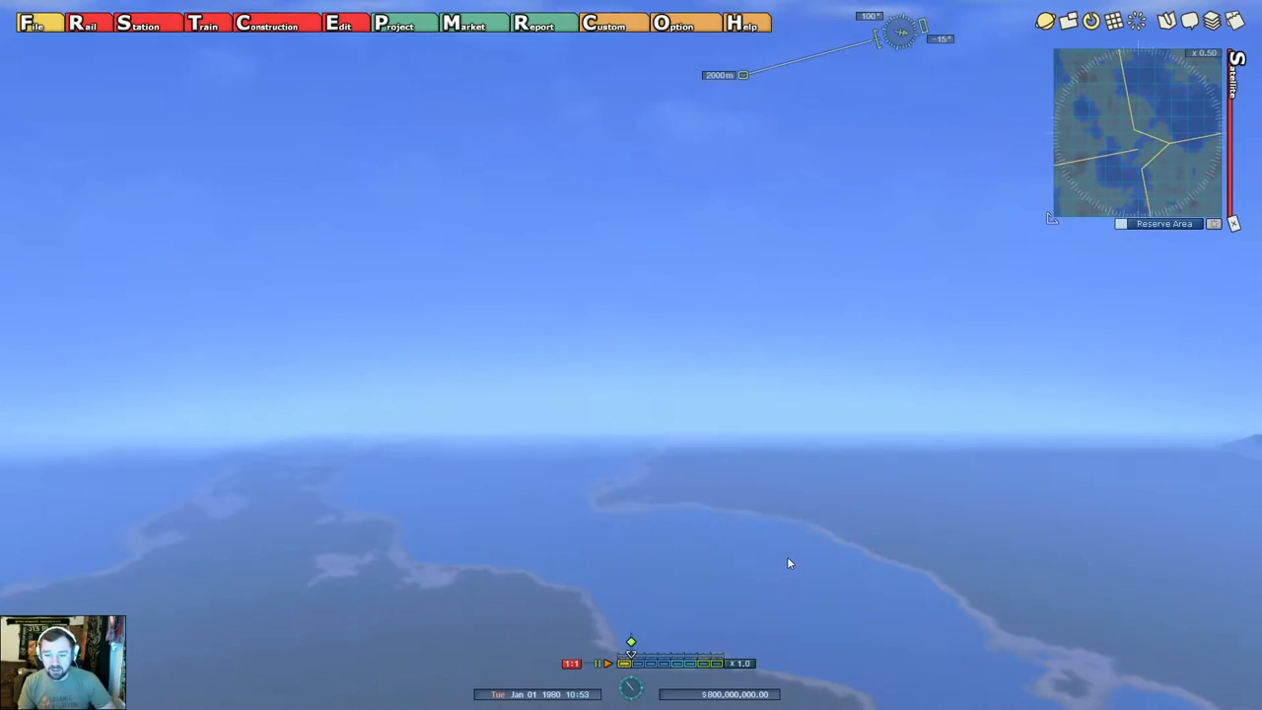
click(674, 24)
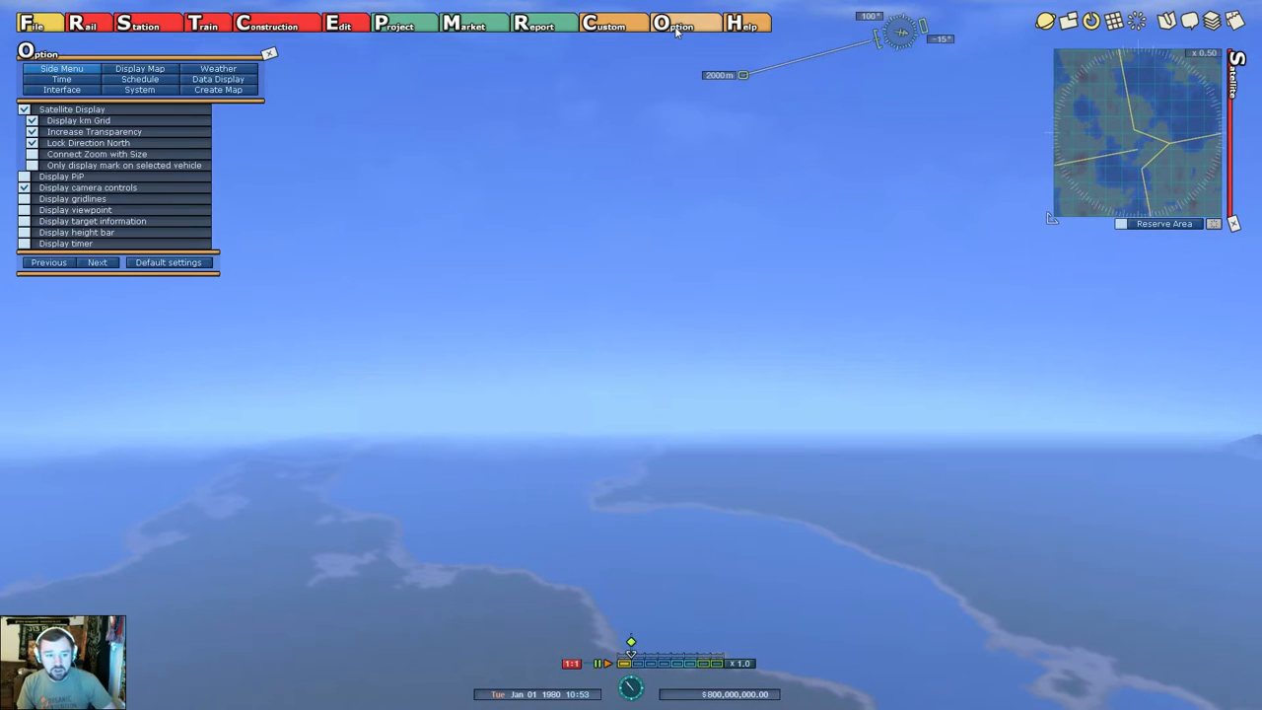
click(217, 91)
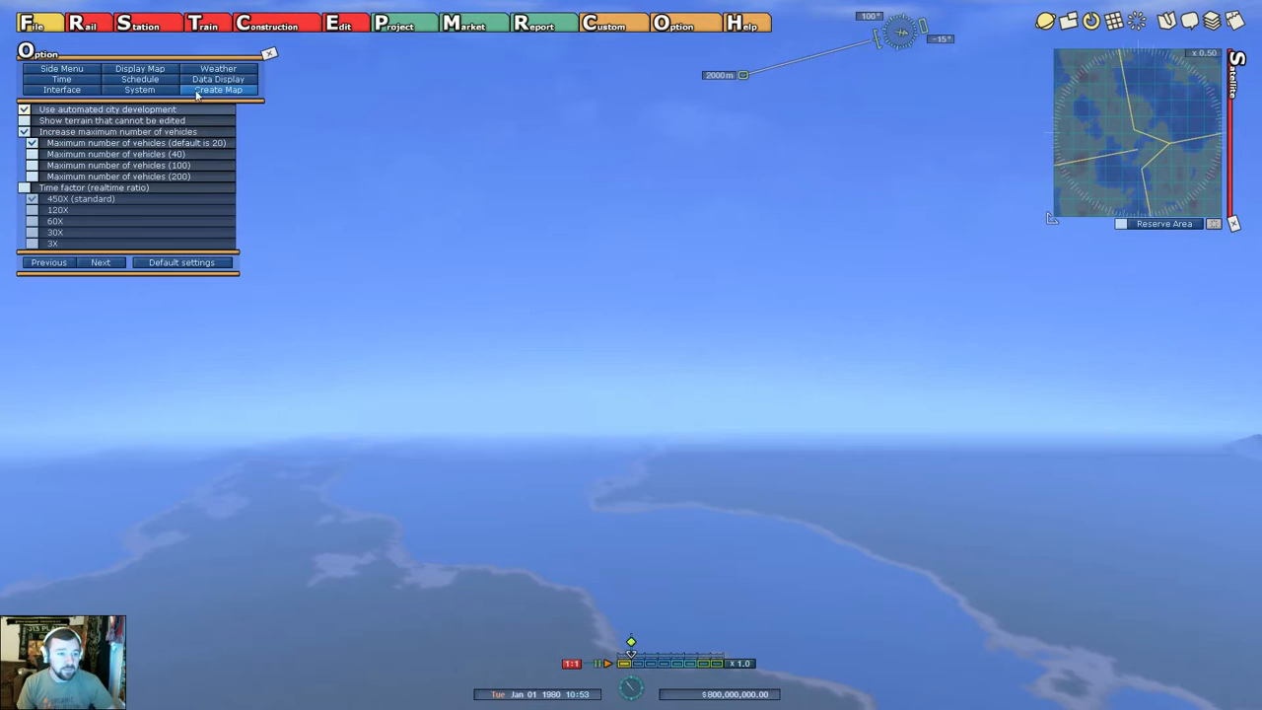
click(32, 21)
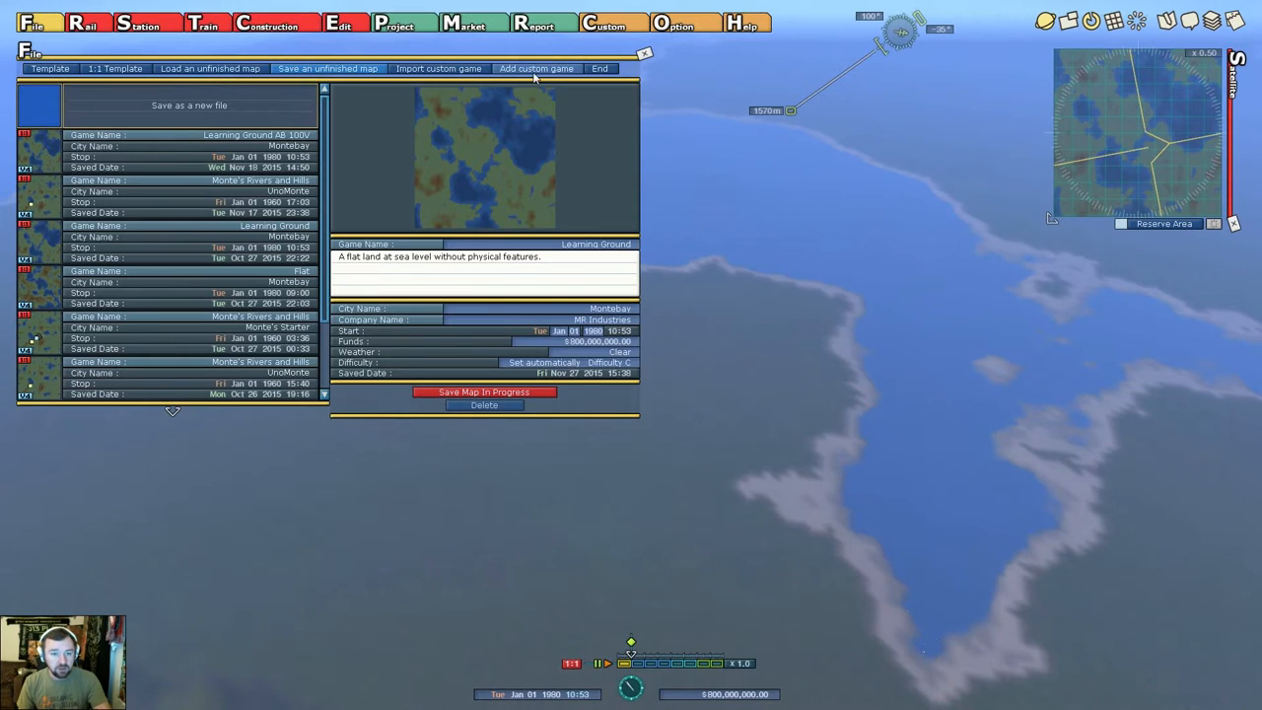
Browse the import and add custom game lists, then return to the Create Map settings.
click(438, 67)
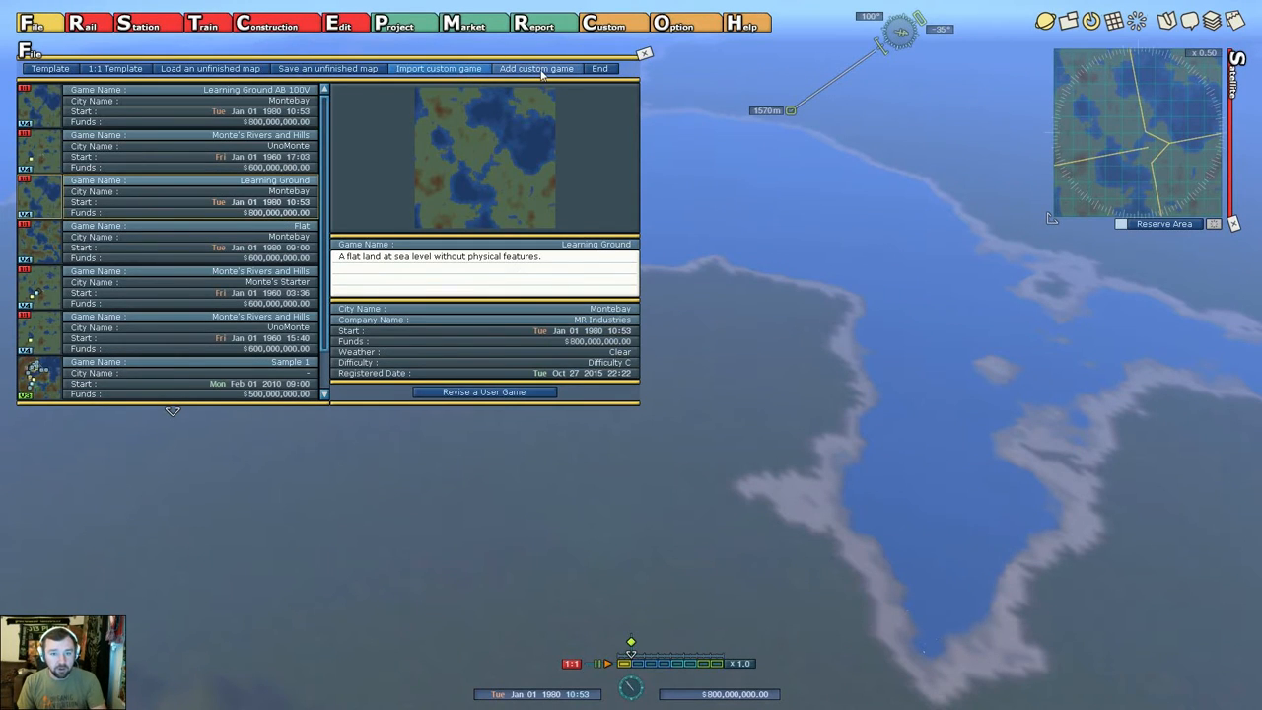
click(537, 67)
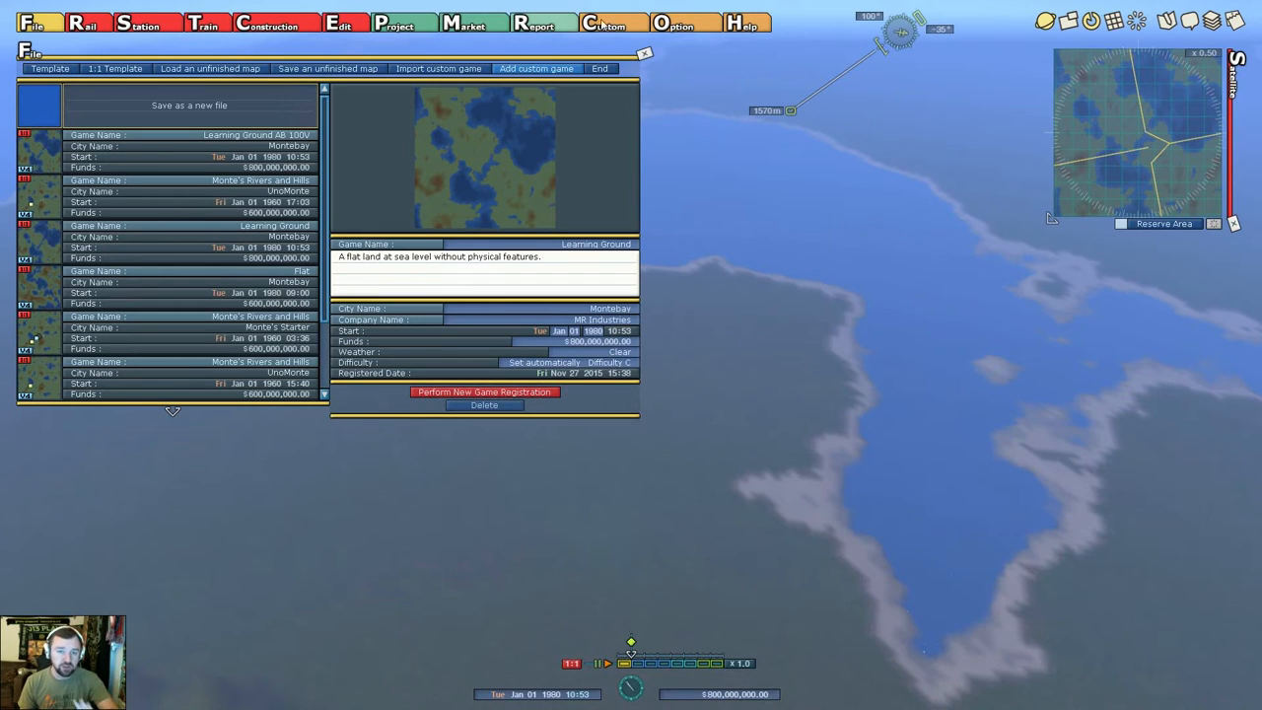
click(675, 22)
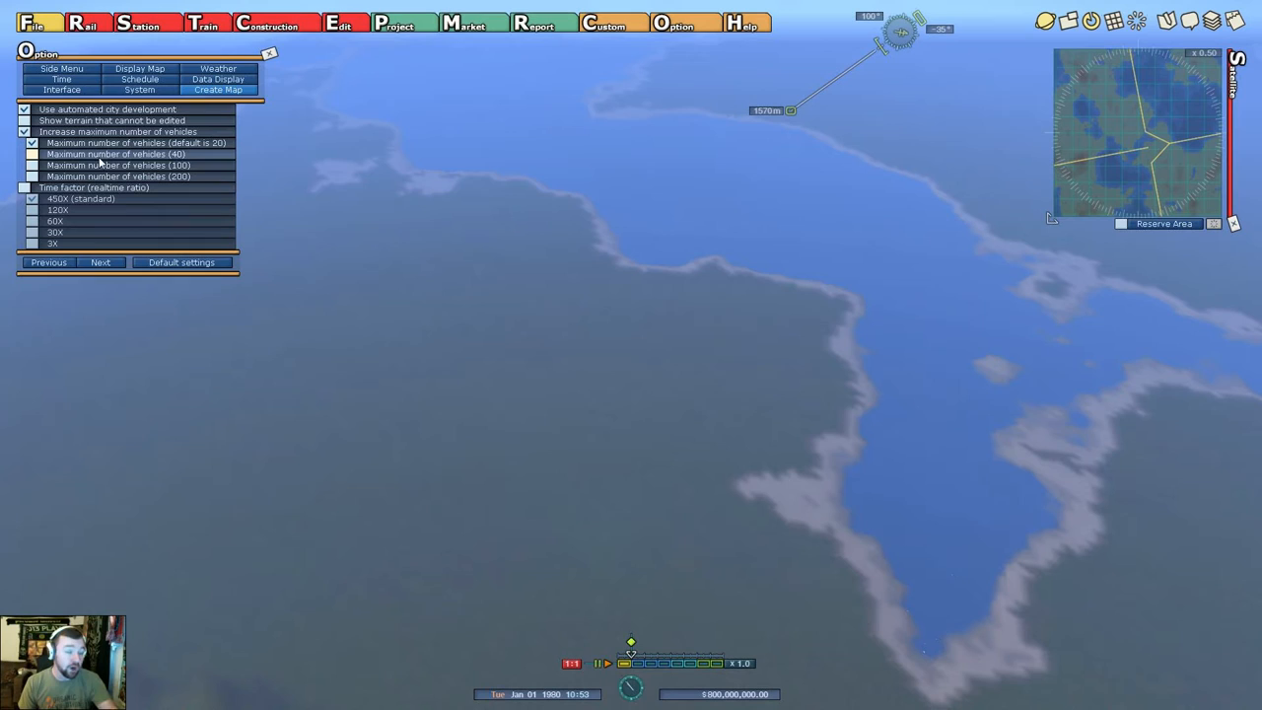
Tick 'Maximum number of vehicles (200)' in Create Map and close the Options panel.
click(32, 177)
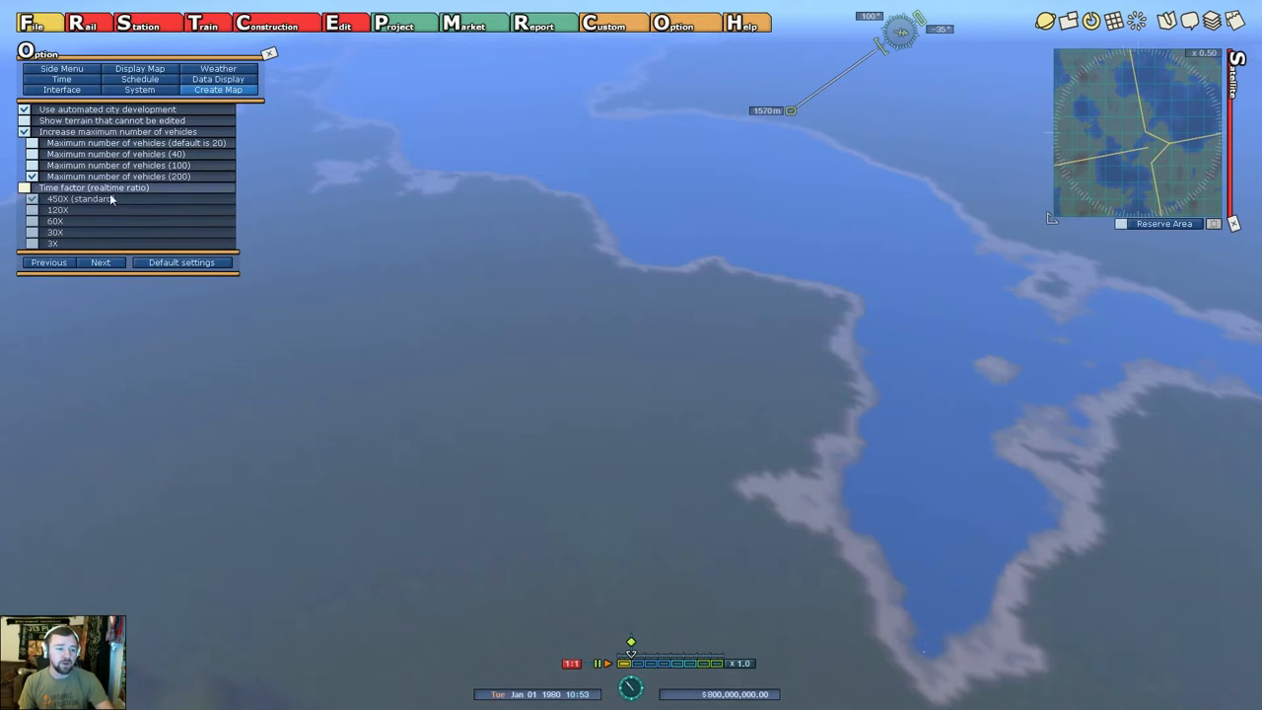
click(24, 187)
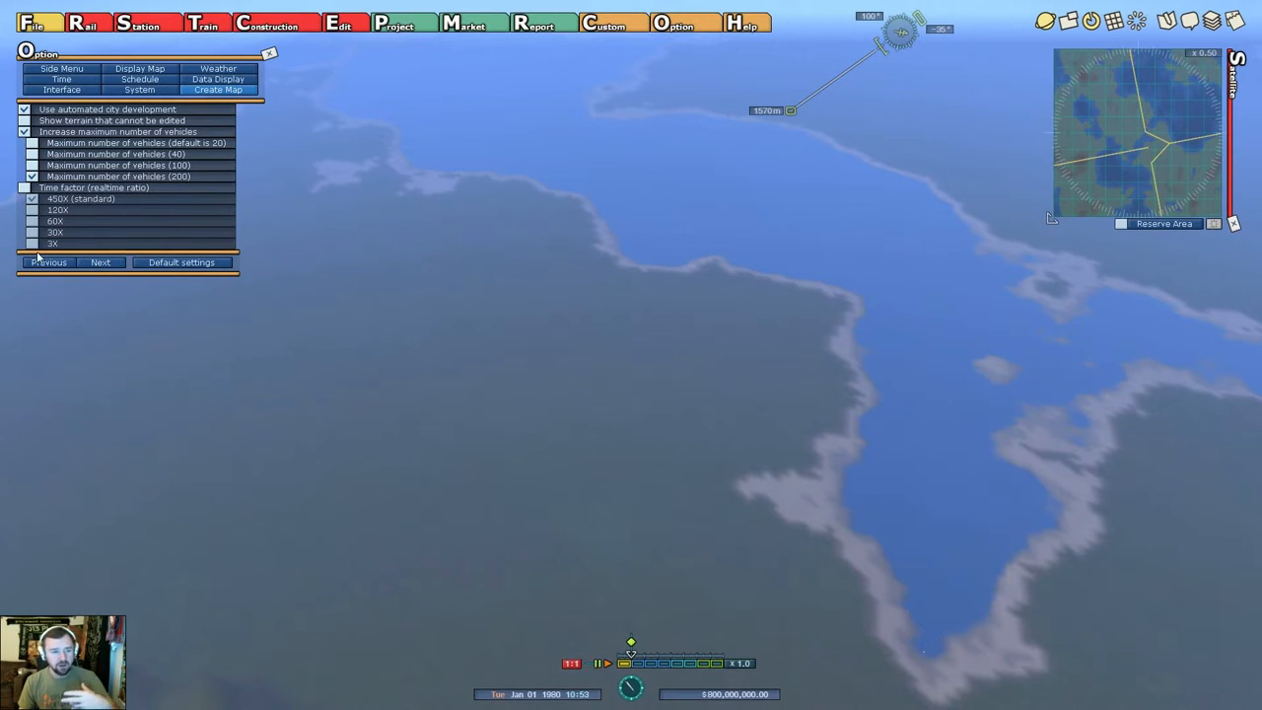
mouse_move(513, 513)
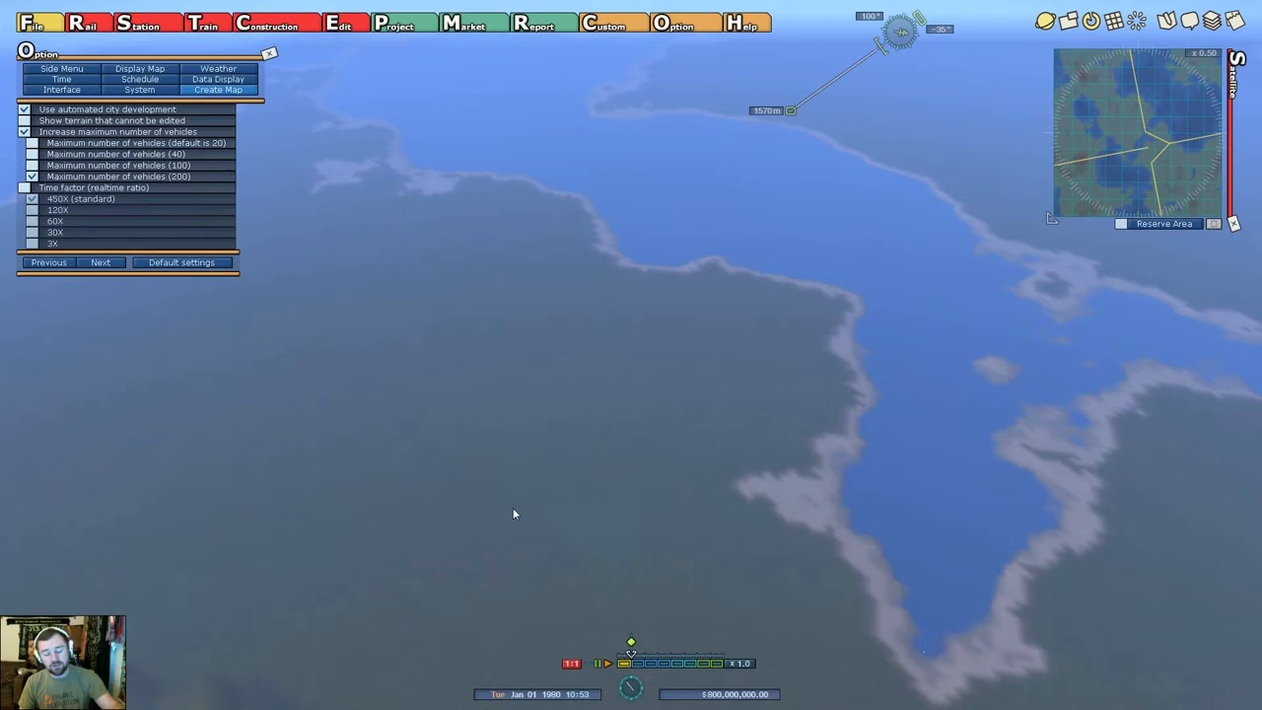
mouse_move(513, 493)
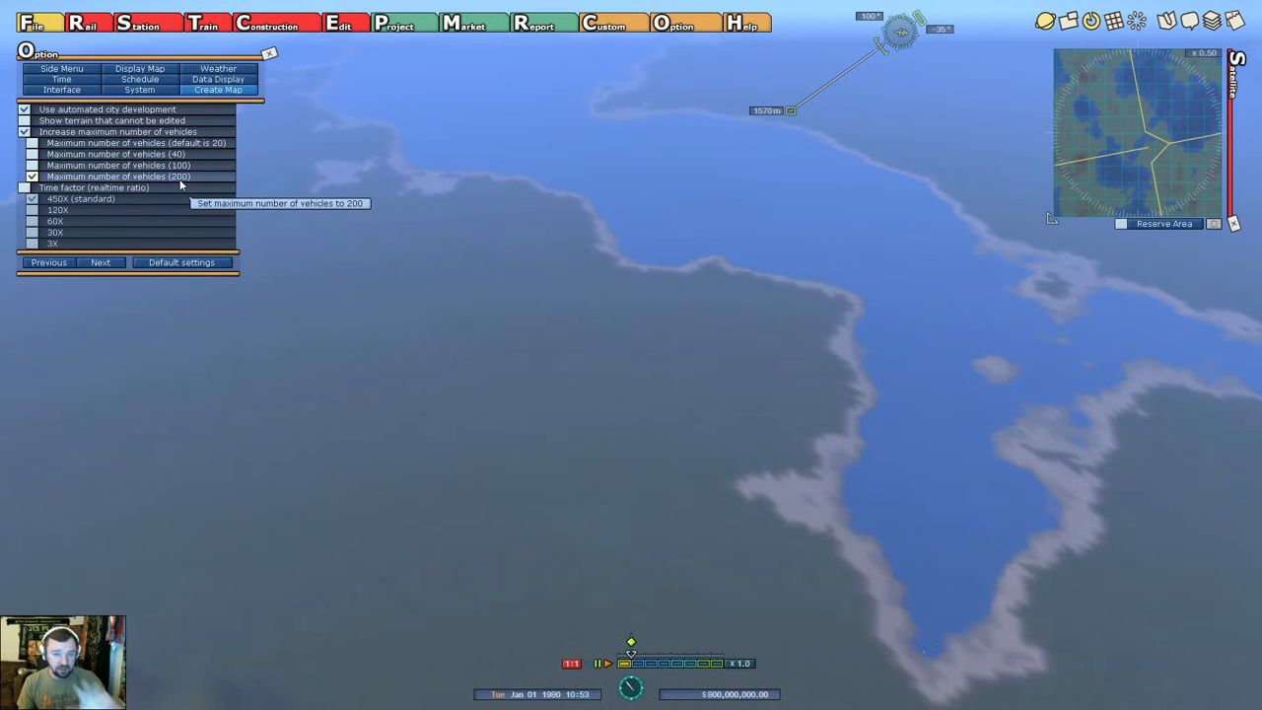
click(31, 142)
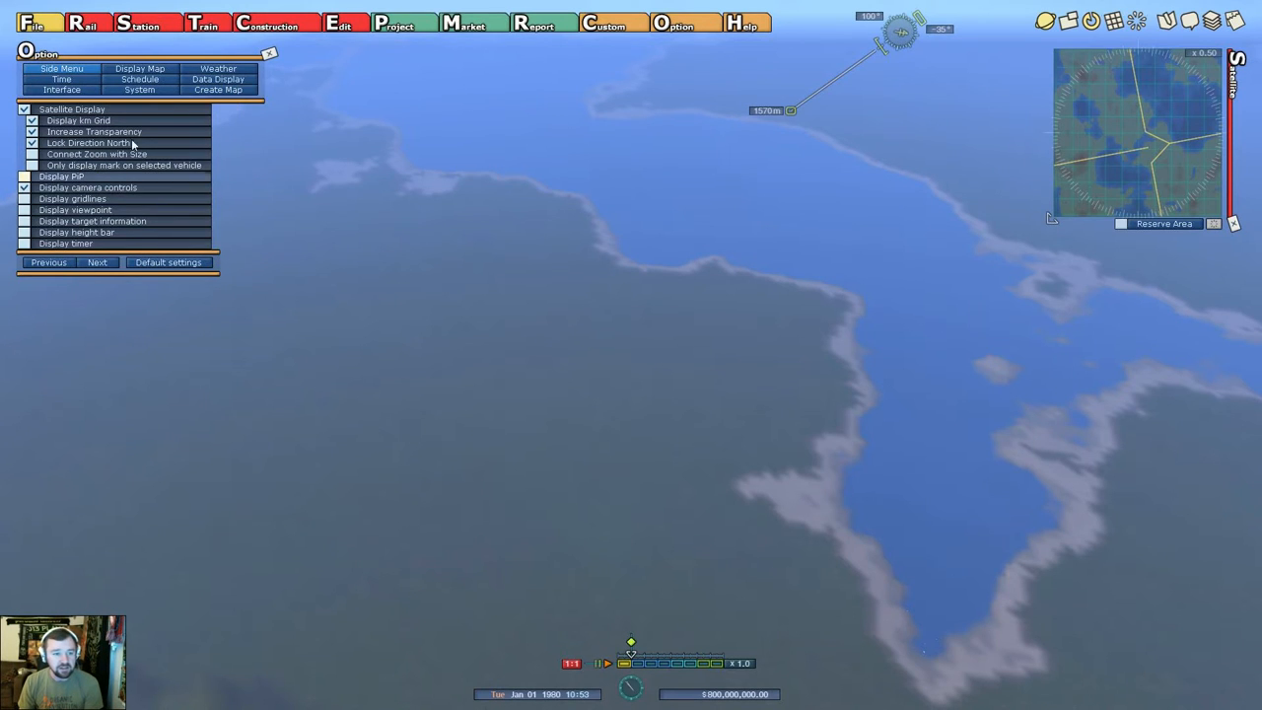
click(268, 53)
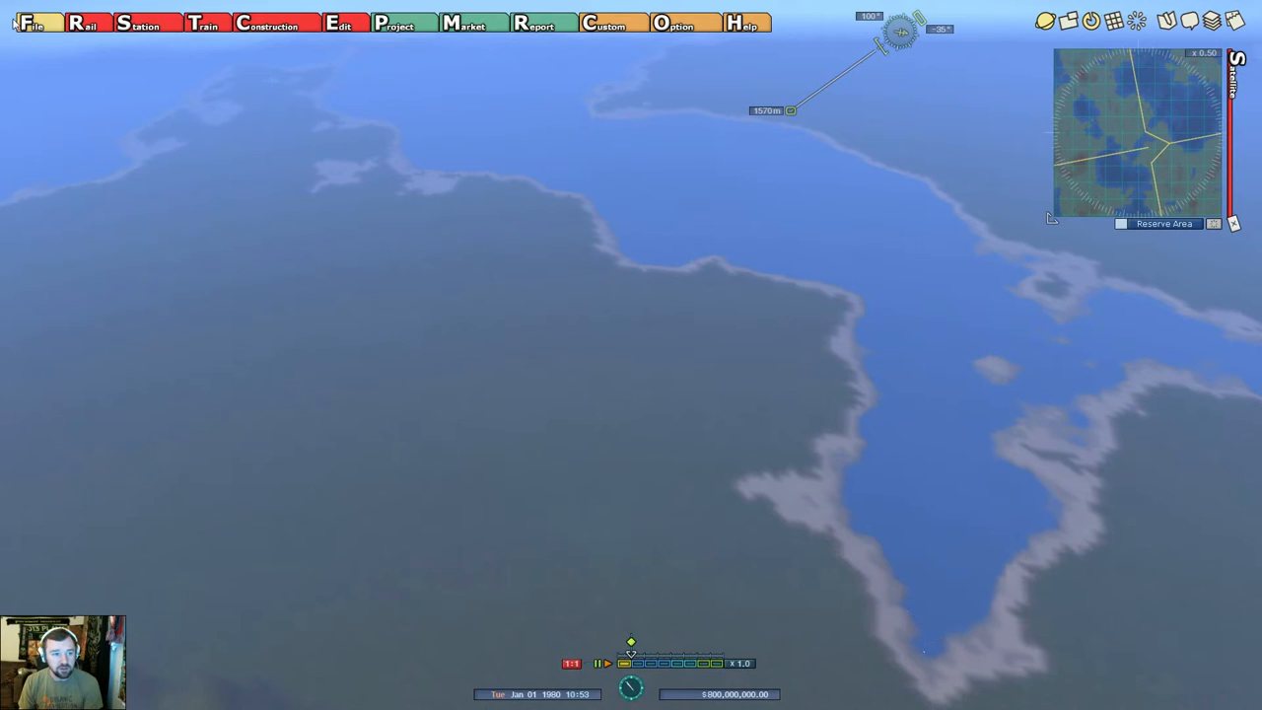
Register the edited map as a new custom game via Perform New Game Registration.
click(30, 21)
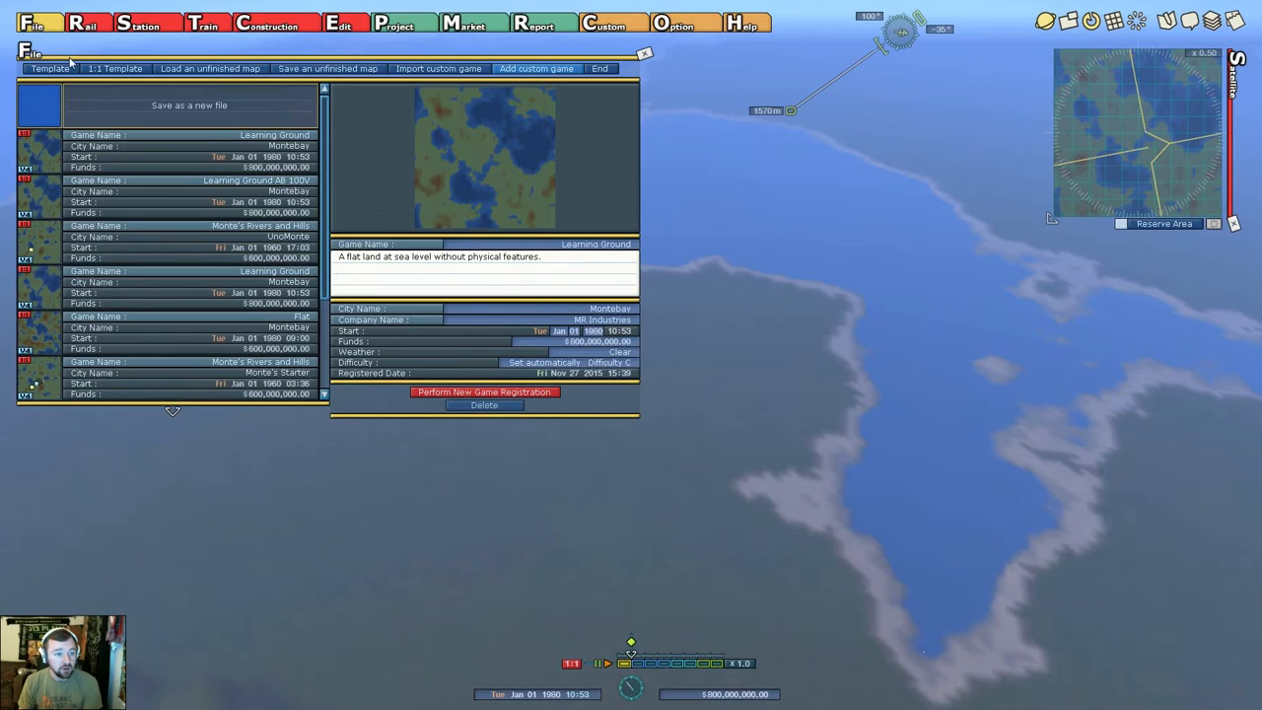
click(485, 391)
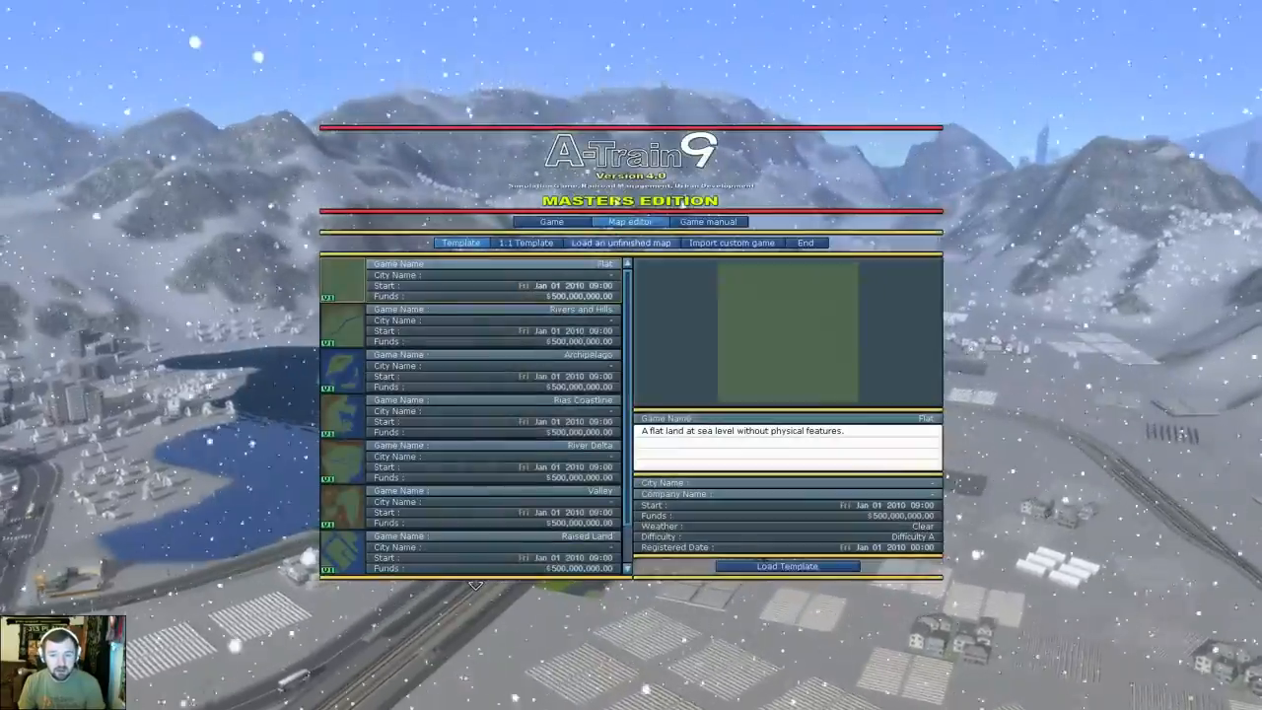
Start the Learning Ground game from the Game tab's custom game list.
click(552, 221)
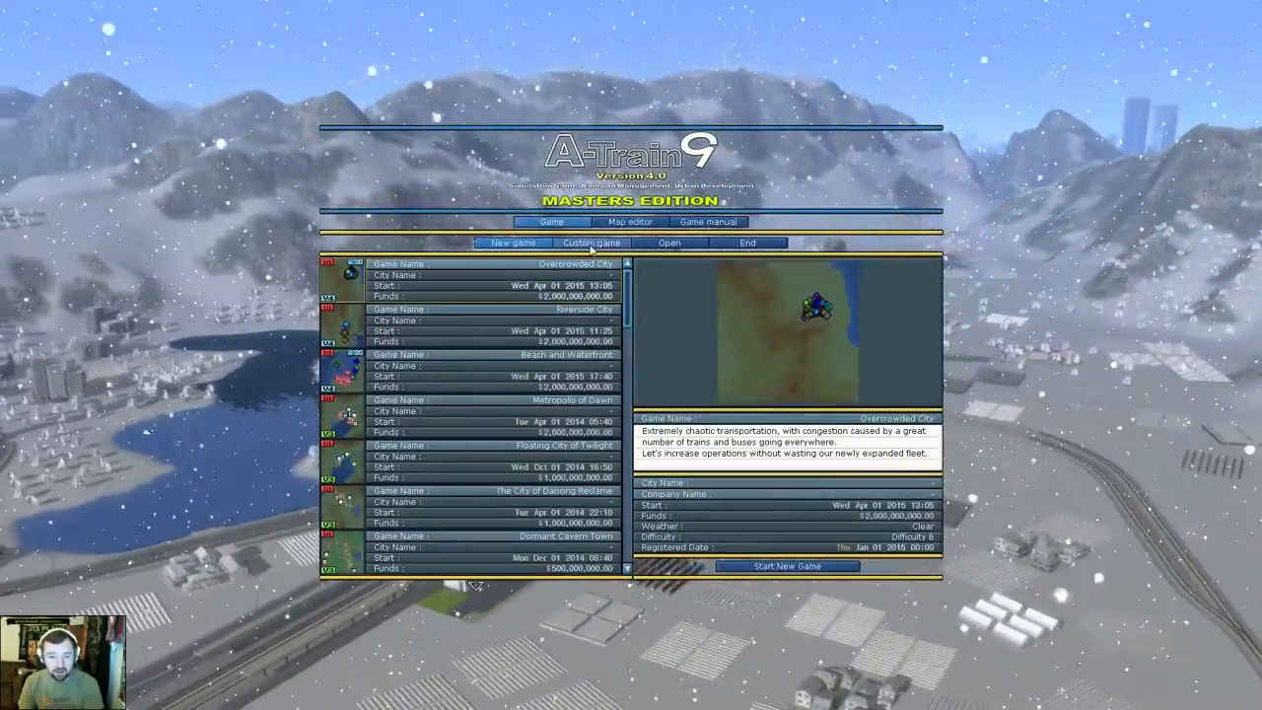
click(592, 243)
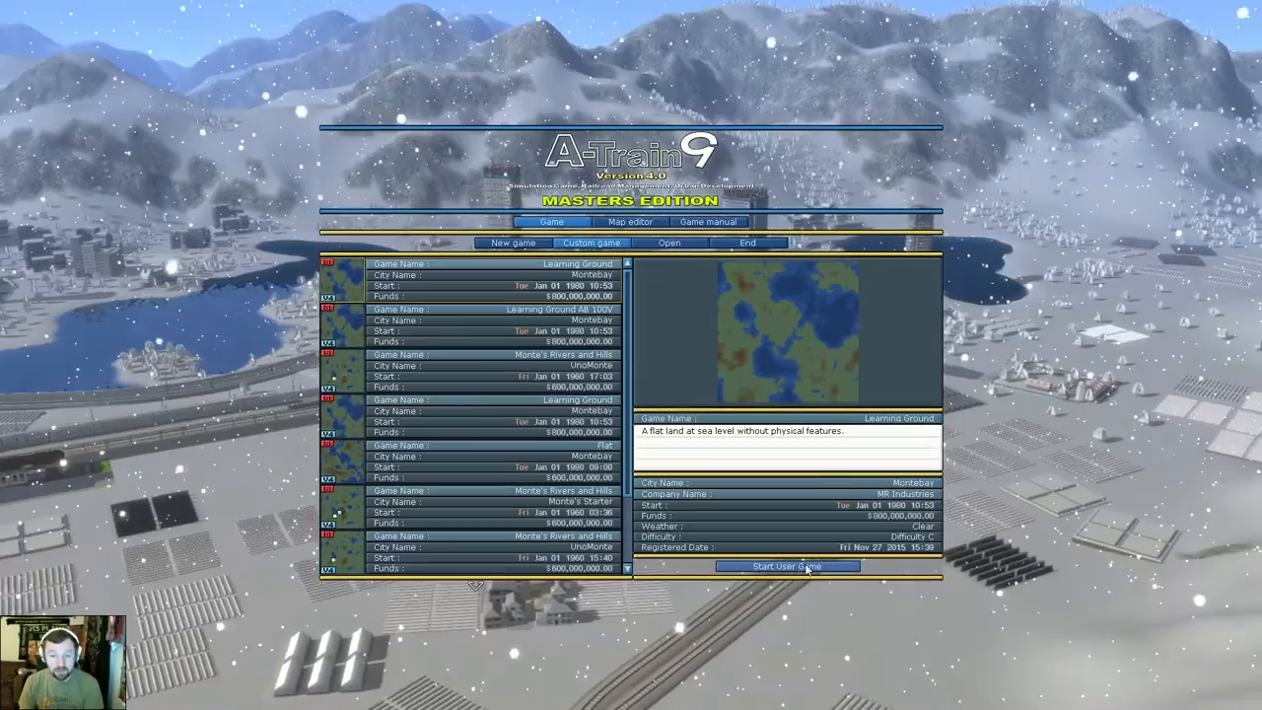
click(787, 566)
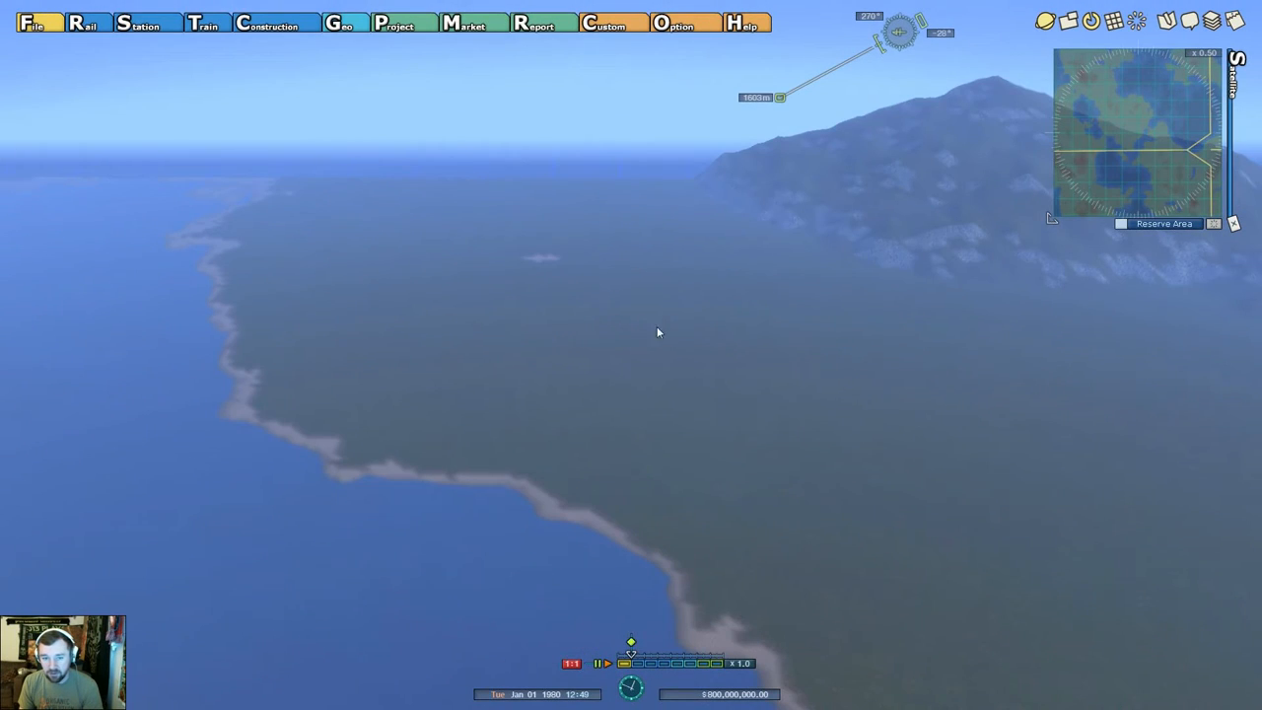
mouse_move(686, 306)
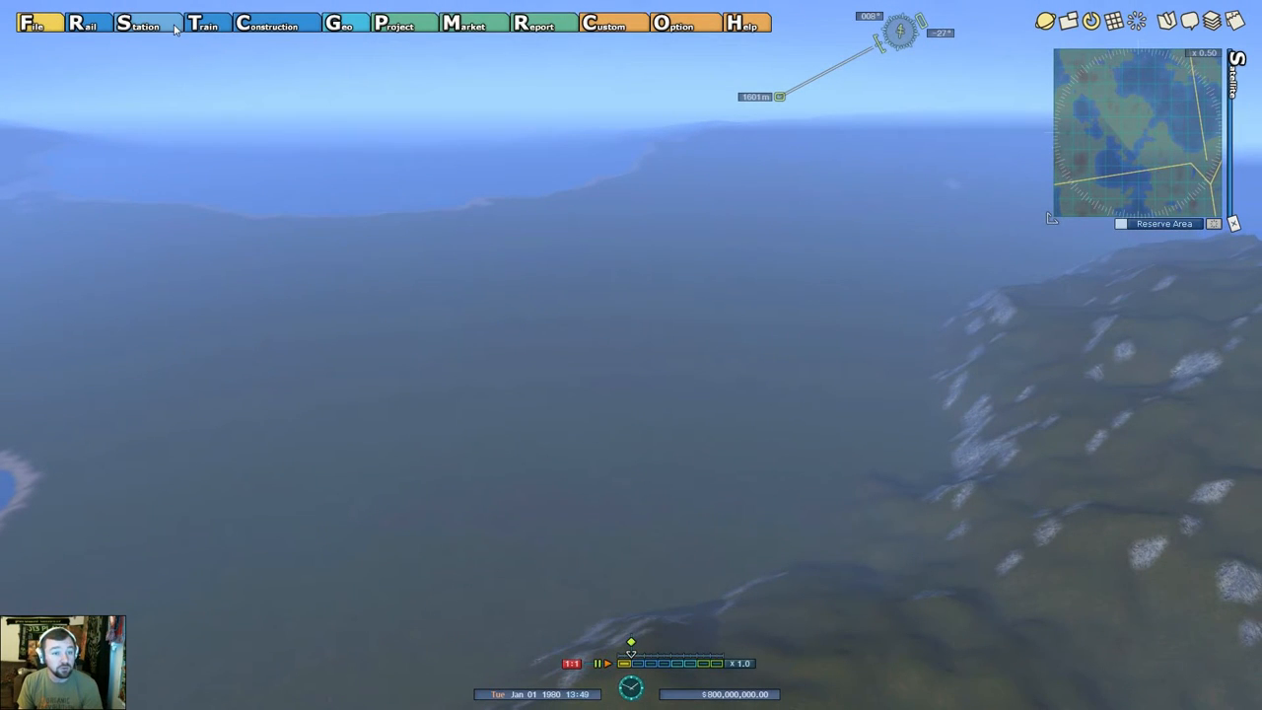
Review the Train window's Leisure Vehicle list, then bring the game file window back up.
click(201, 23)
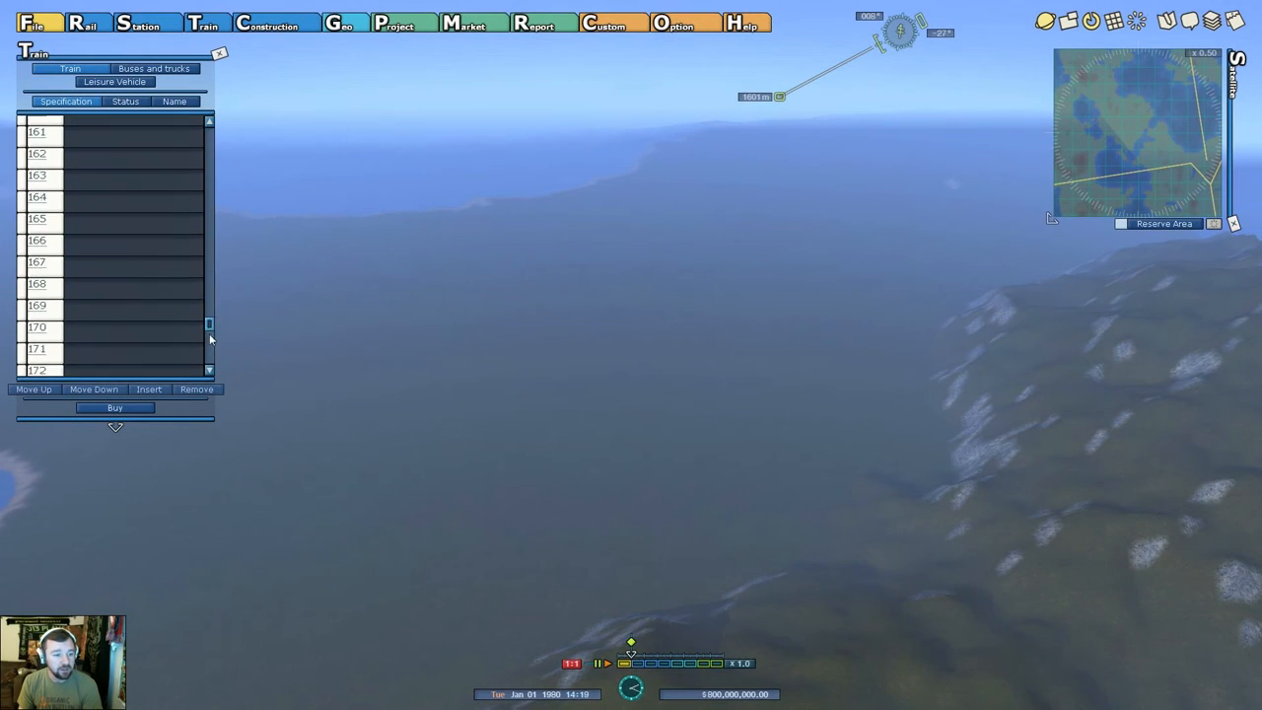
scroll(down, 3)
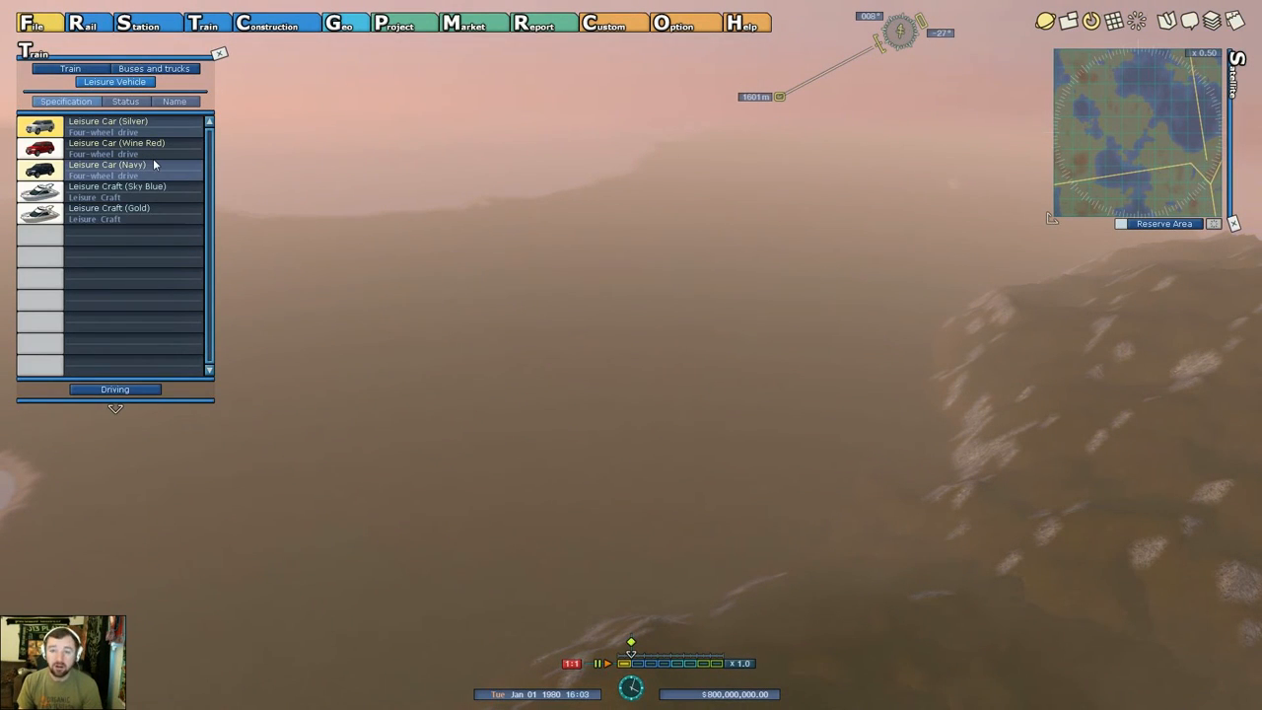
click(107, 126)
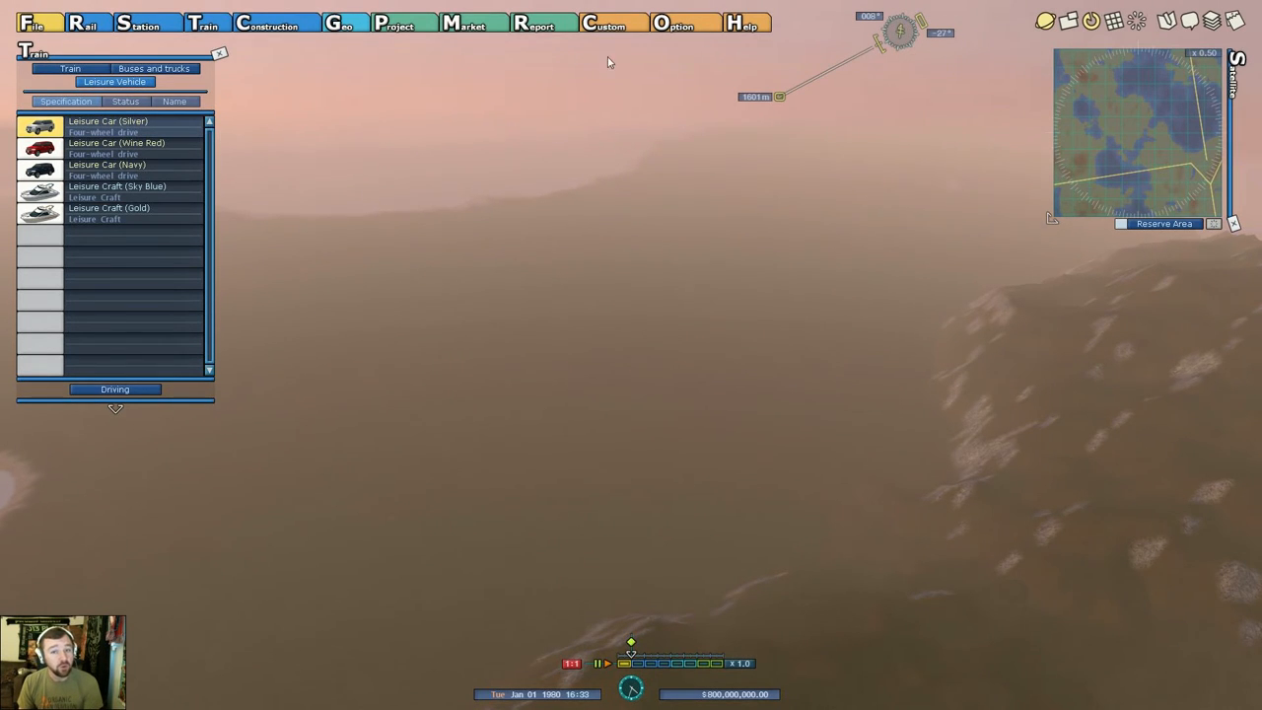
click(32, 22)
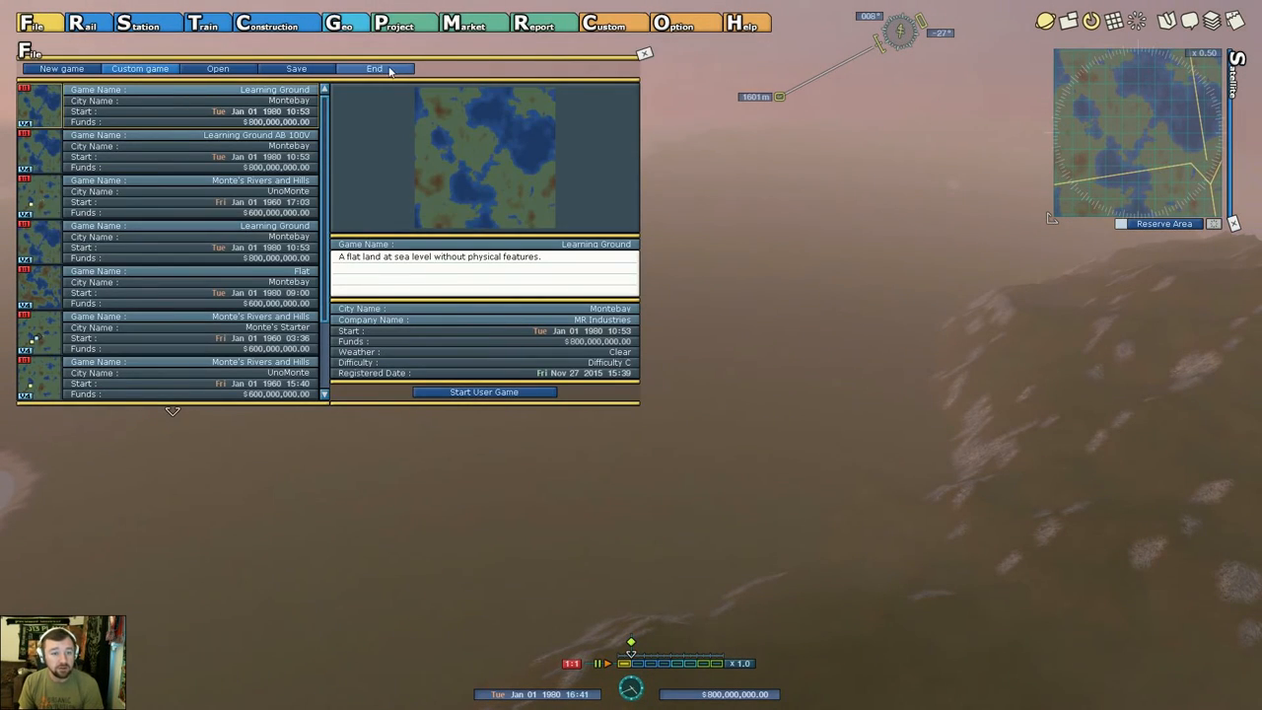
Check the Options panel, then reopen File > Custom game showing Learning Ground.
click(679, 21)
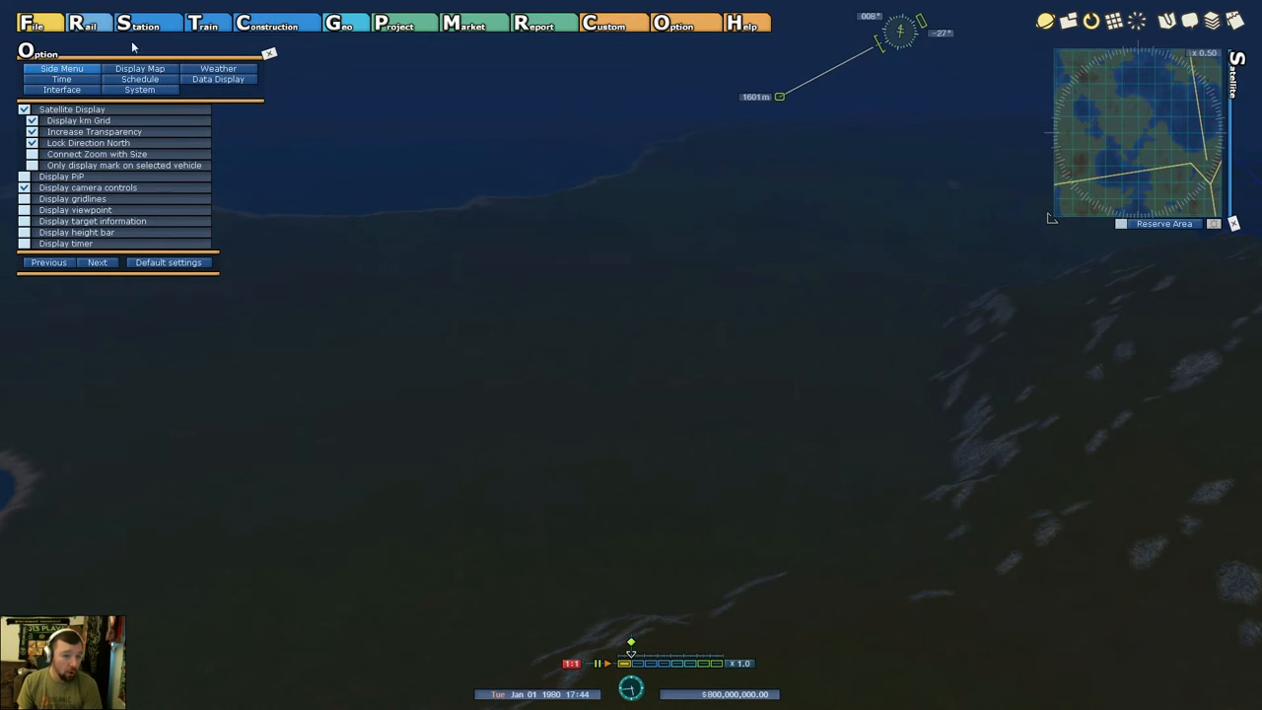
click(30, 22)
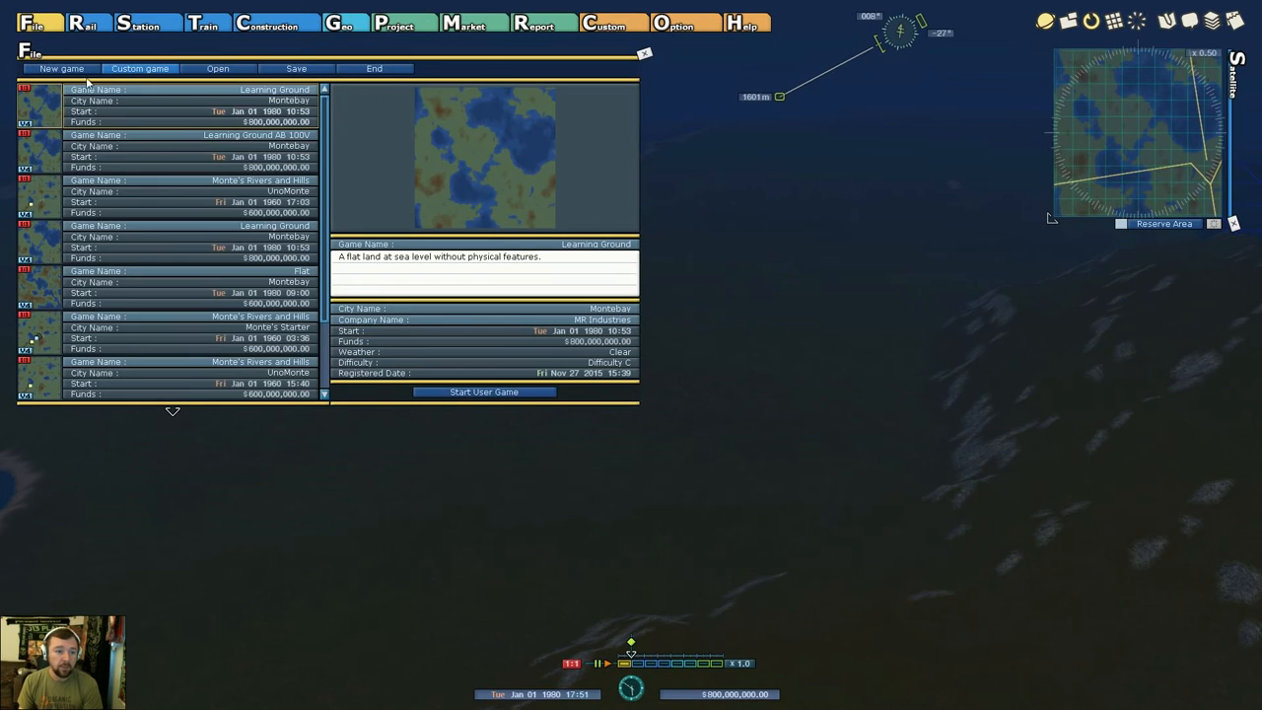
click(62, 67)
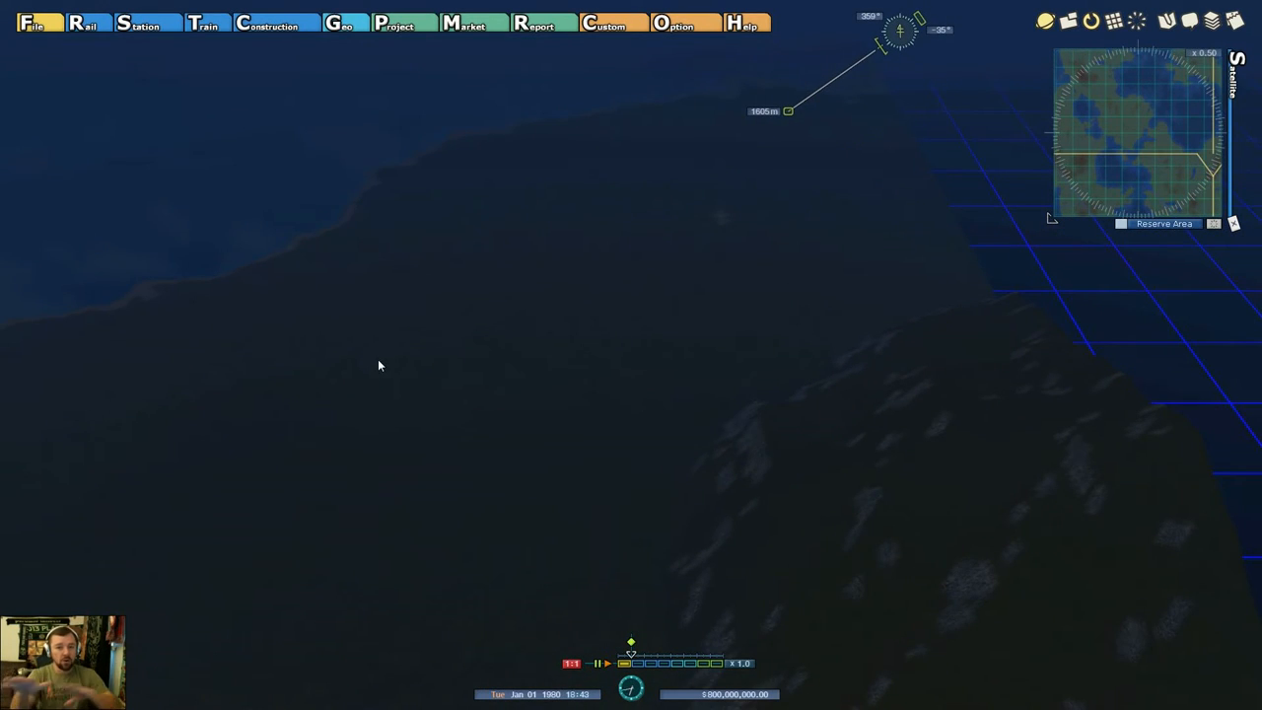
mouse_move(424, 306)
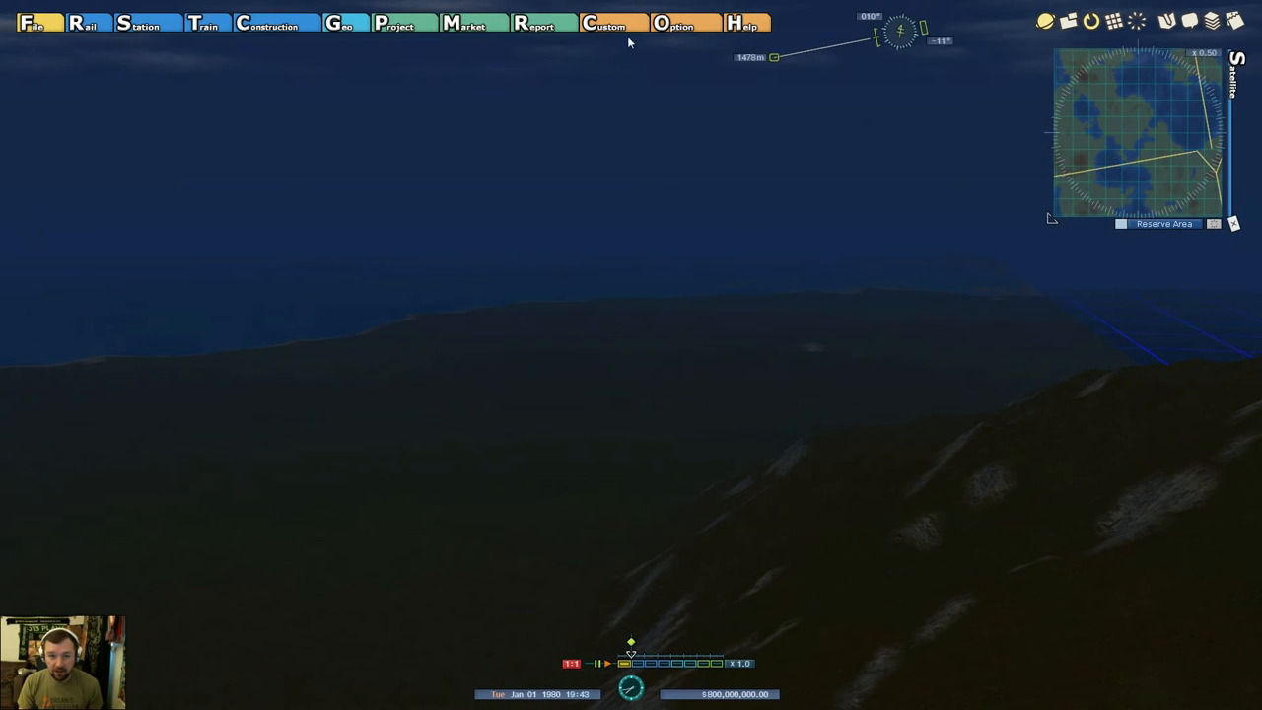
Enable the side menu panels (satellite map, vehicle grid, height bar) in Options > Side Menu.
click(674, 24)
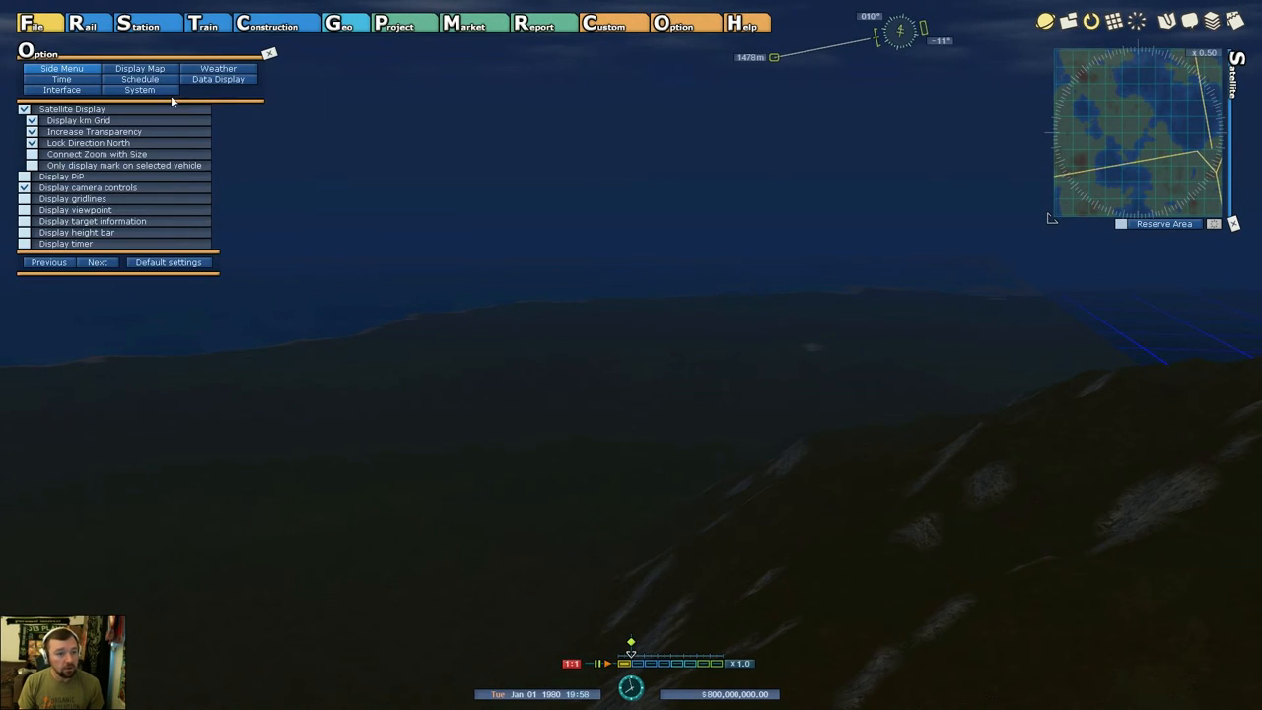
mouse_move(138, 68)
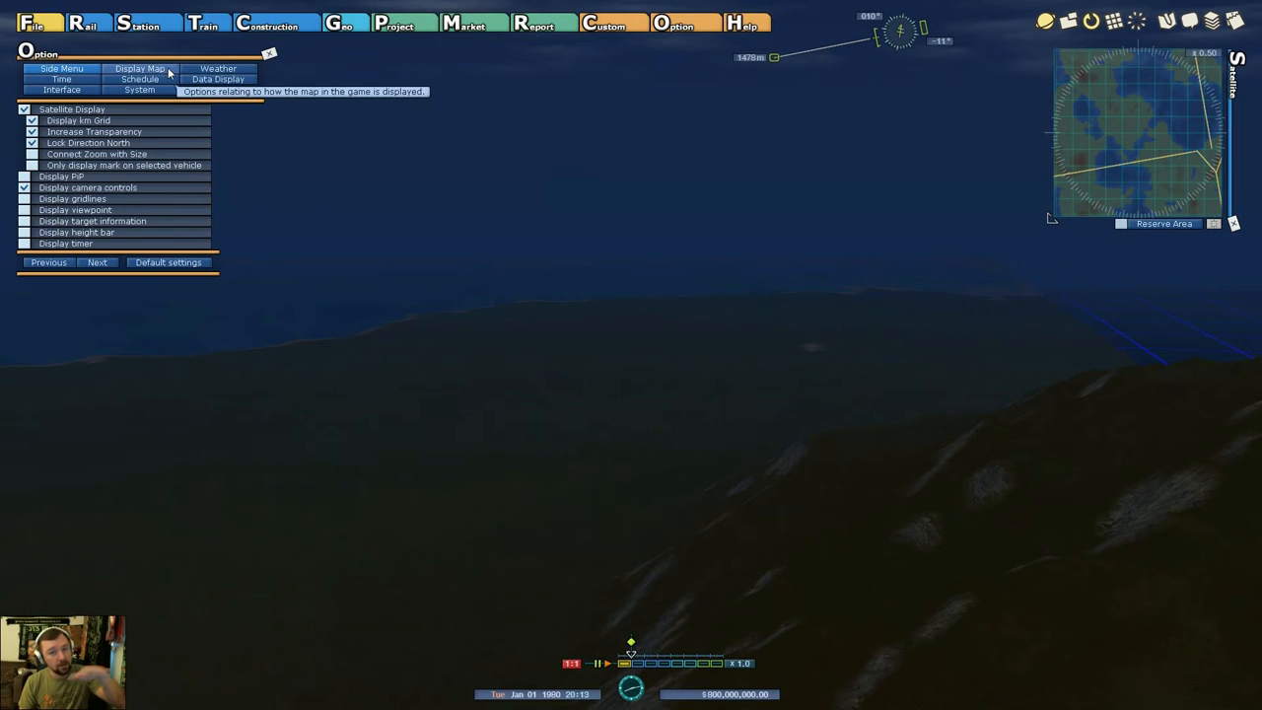
mouse_move(335, 103)
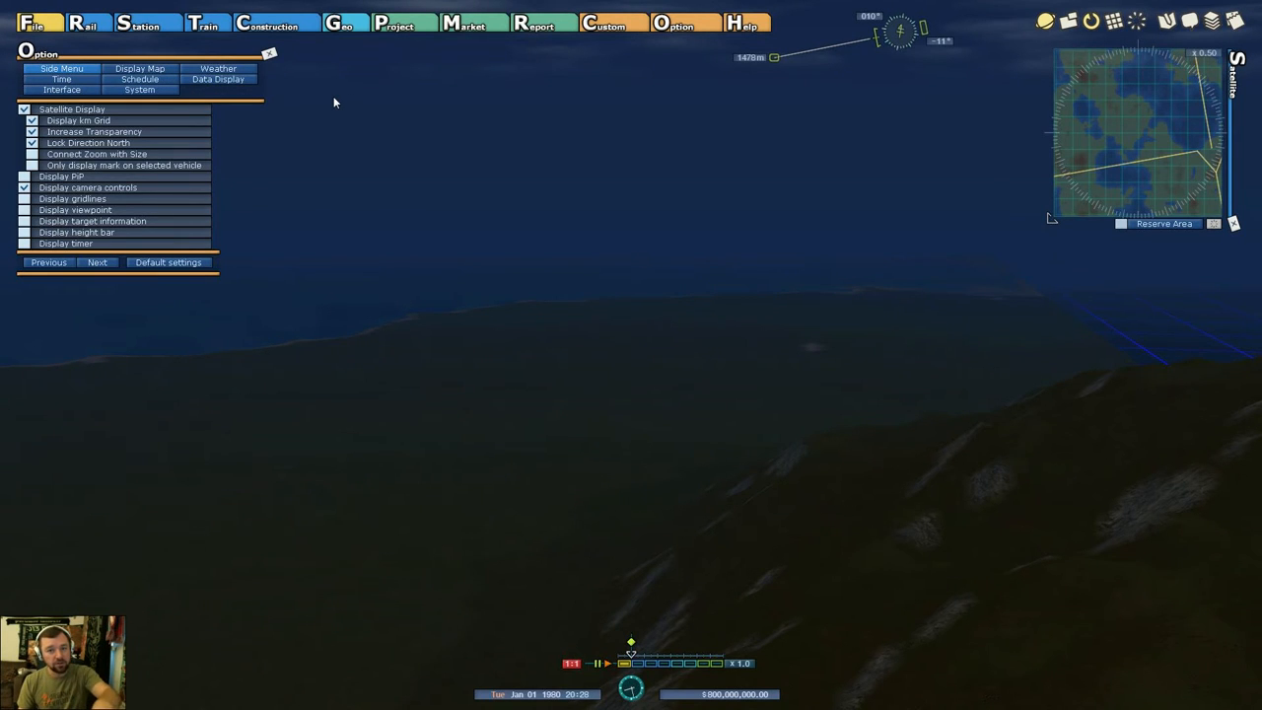
mouse_move(217, 67)
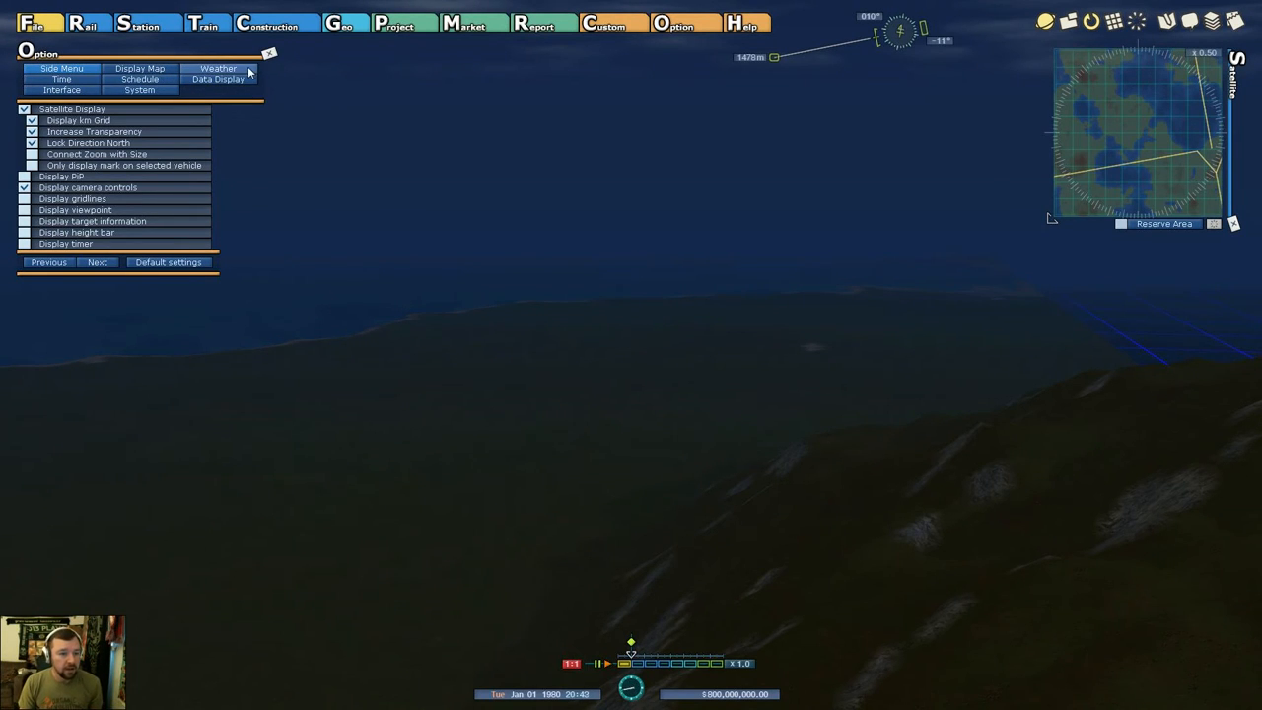
click(216, 79)
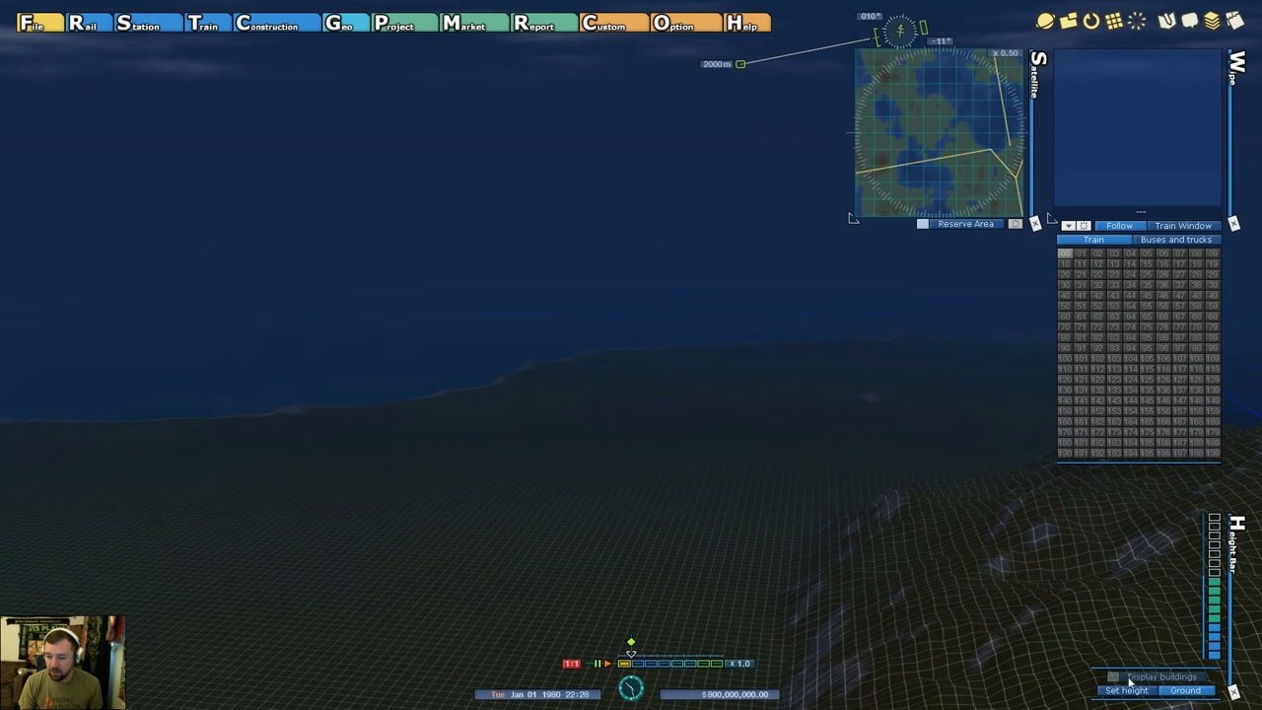
Pan the map and bring up the File window's New game scenario list.
click(1112, 676)
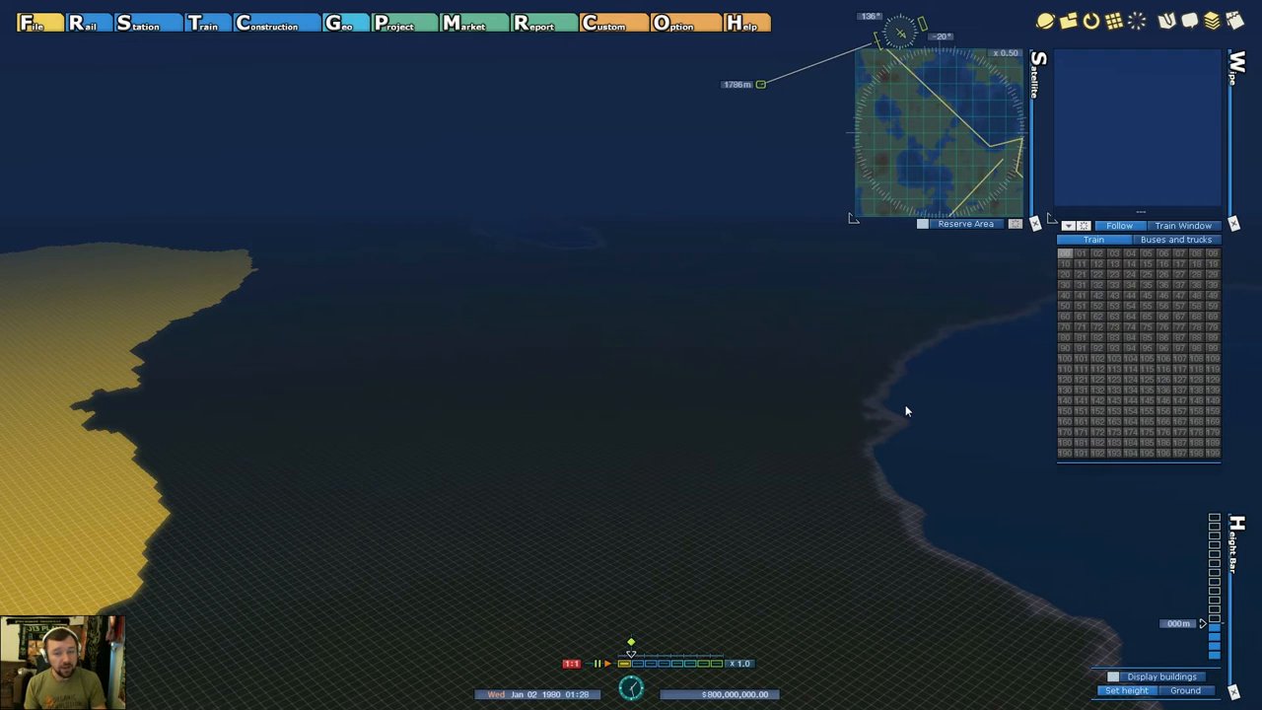
mouse_move(903, 374)
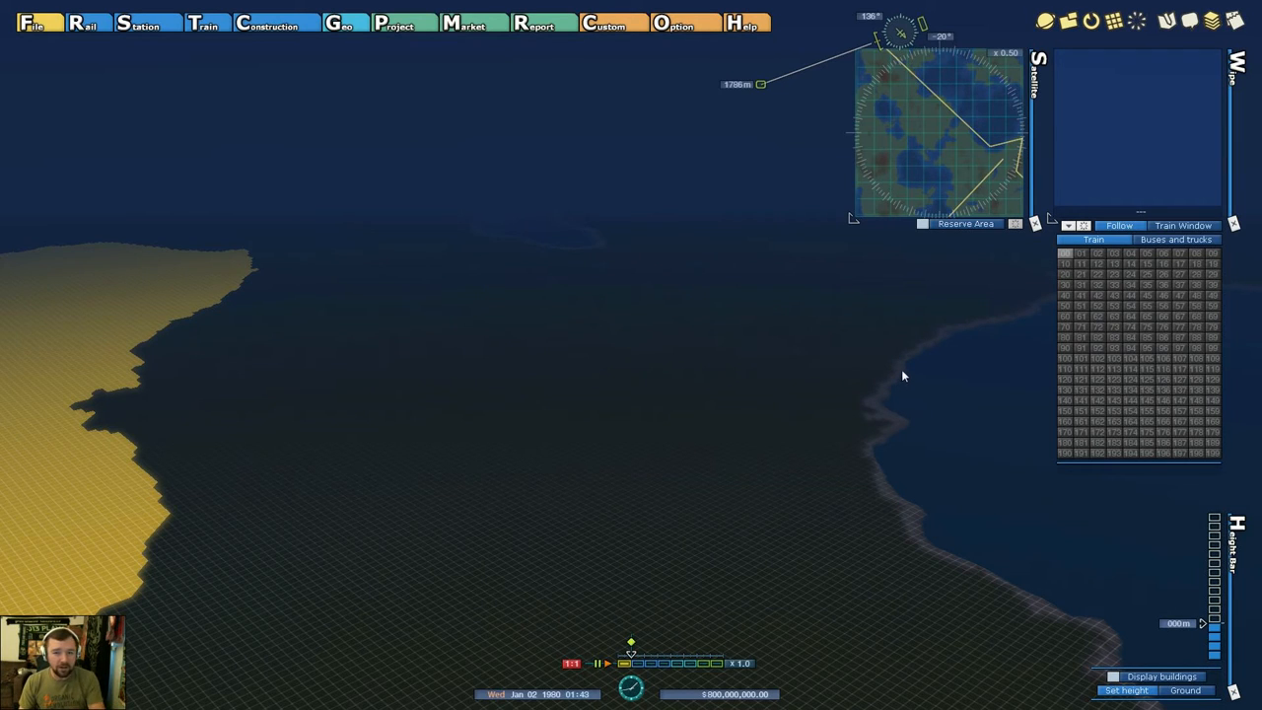
mouse_move(670, 359)
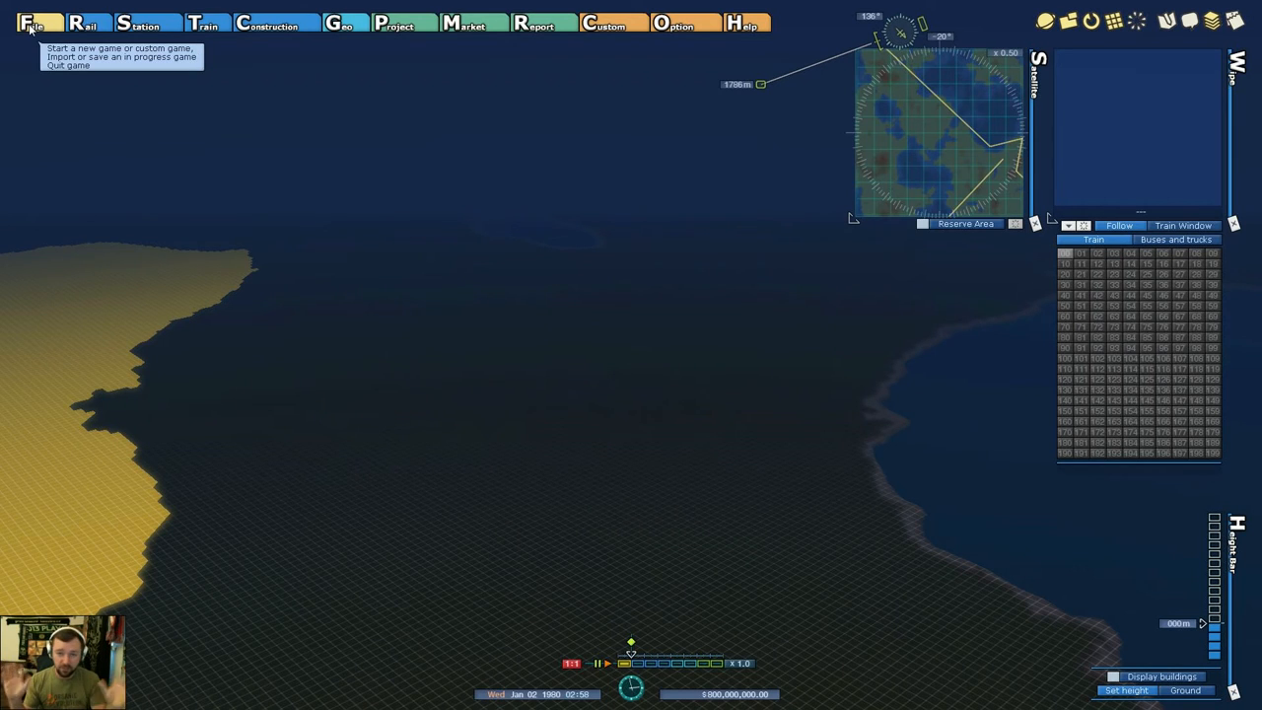
mouse_move(418, 134)
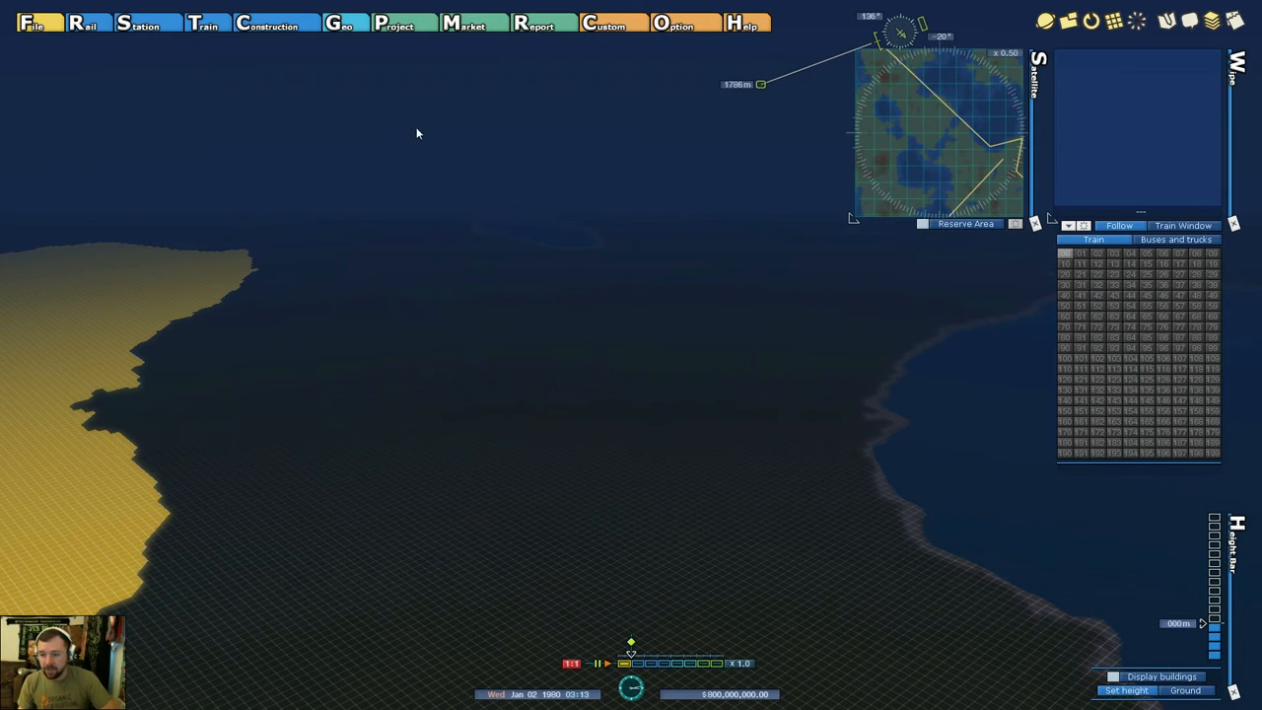
mouse_move(425, 129)
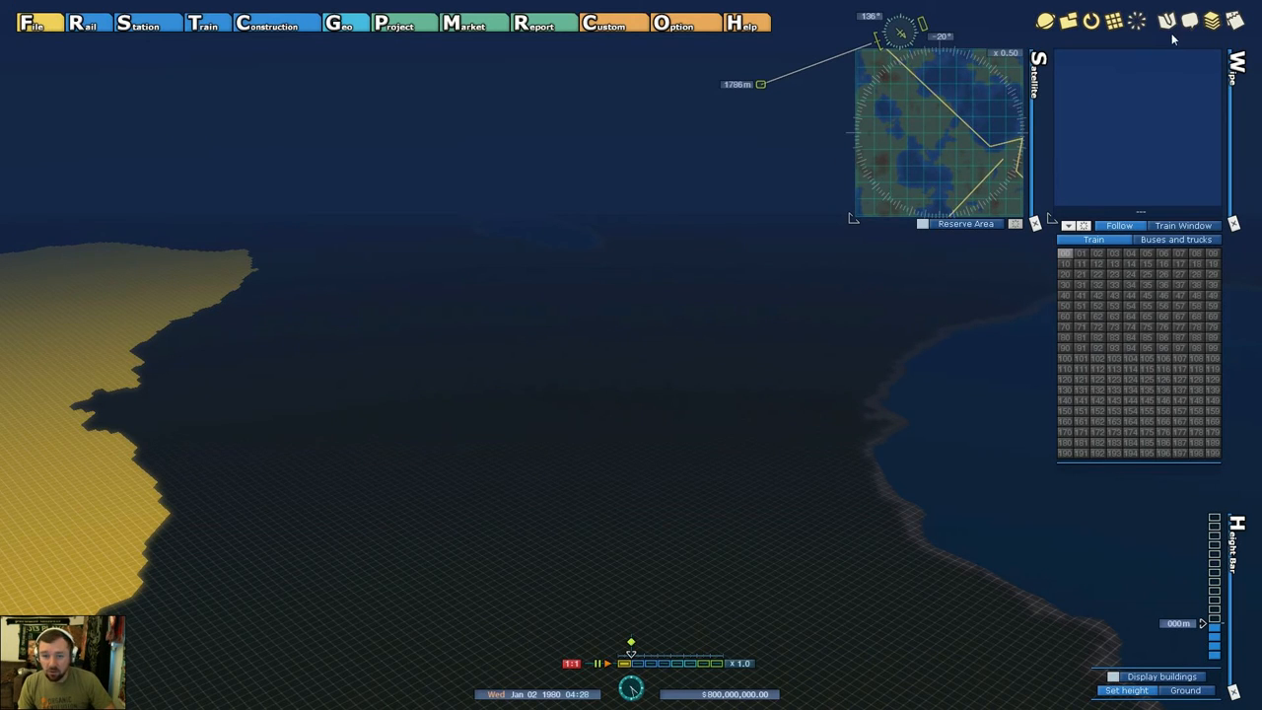
click(30, 24)
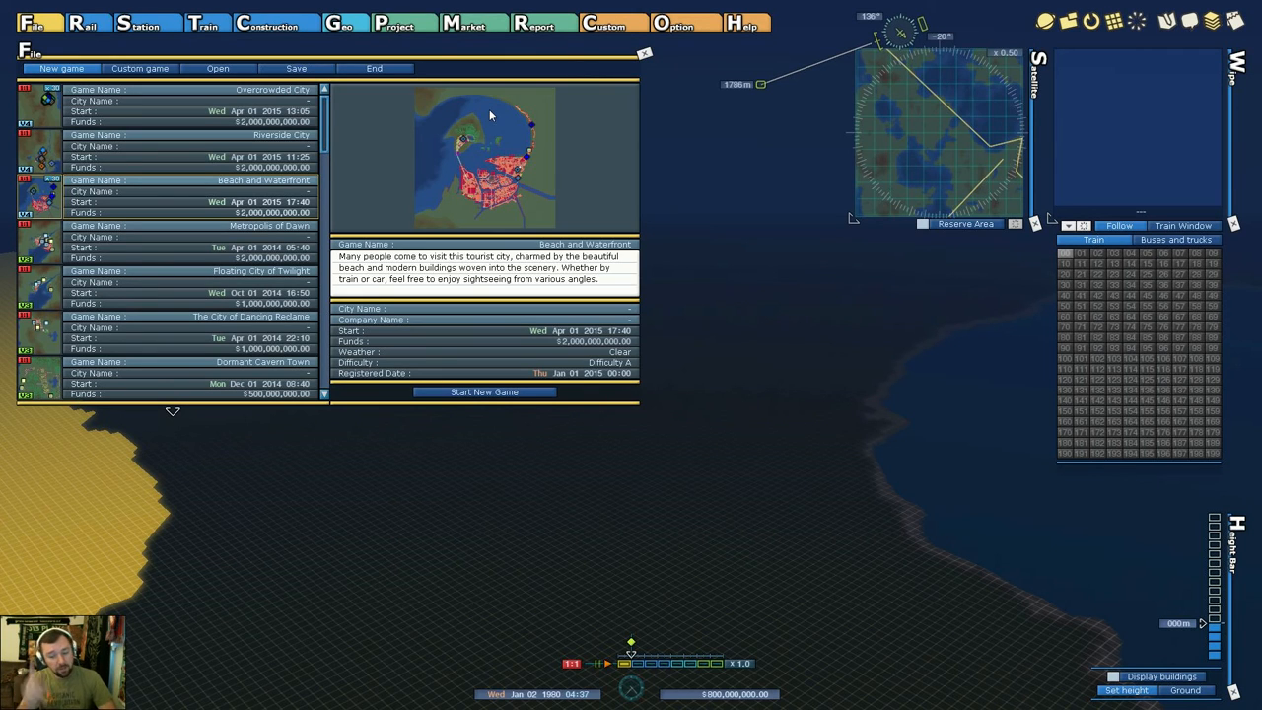
click(596, 662)
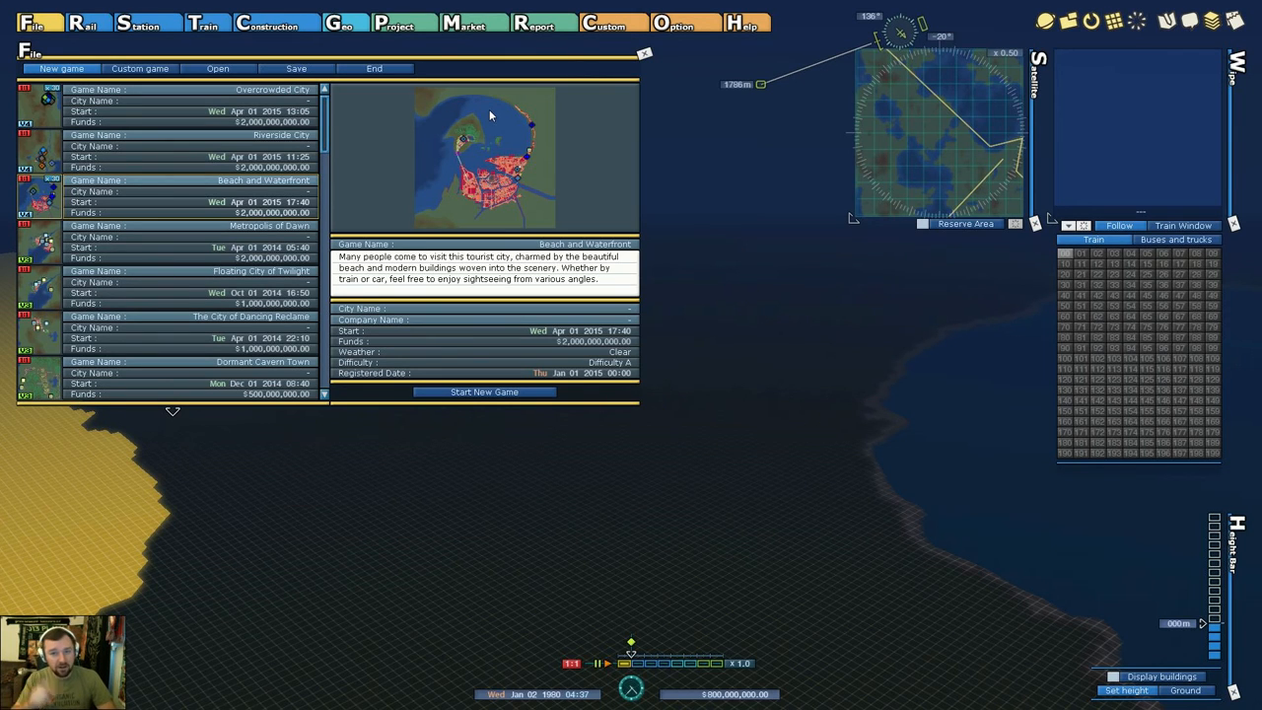